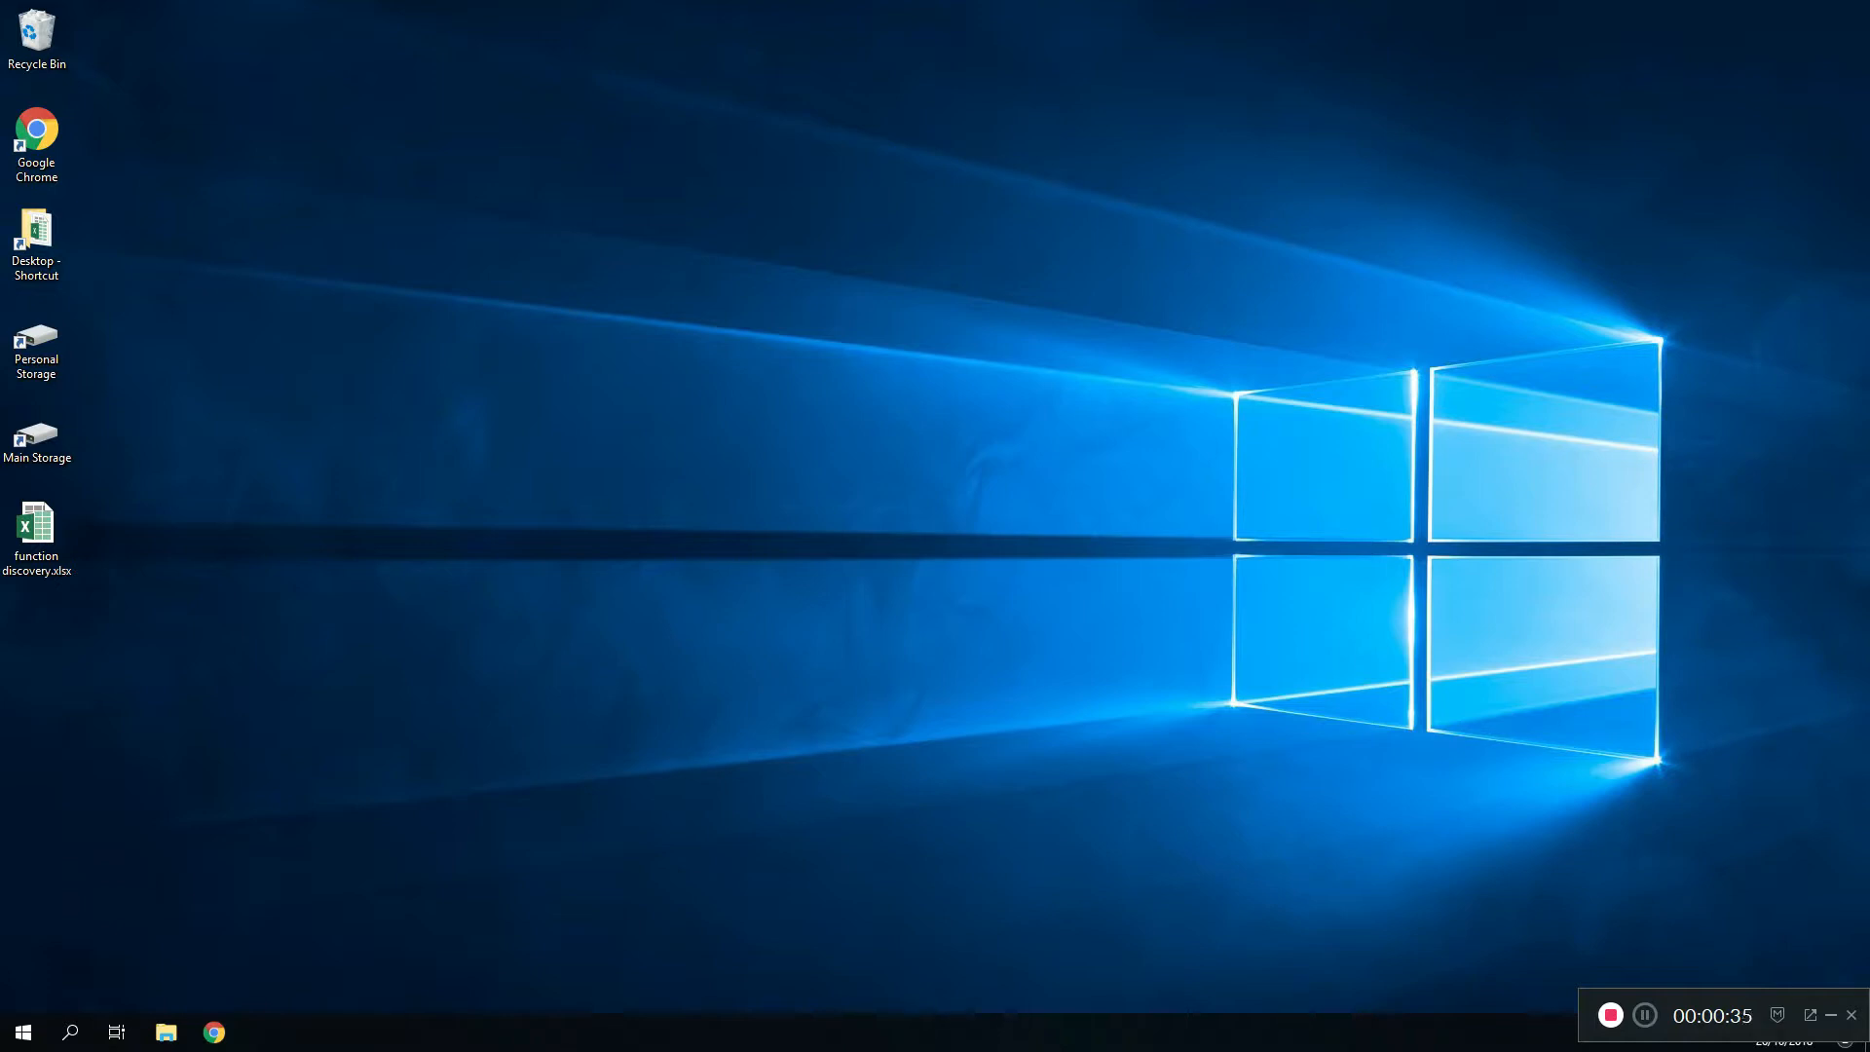
- Bring up the Run dialog and enter the services.msc command without launching it
key(Win+r)
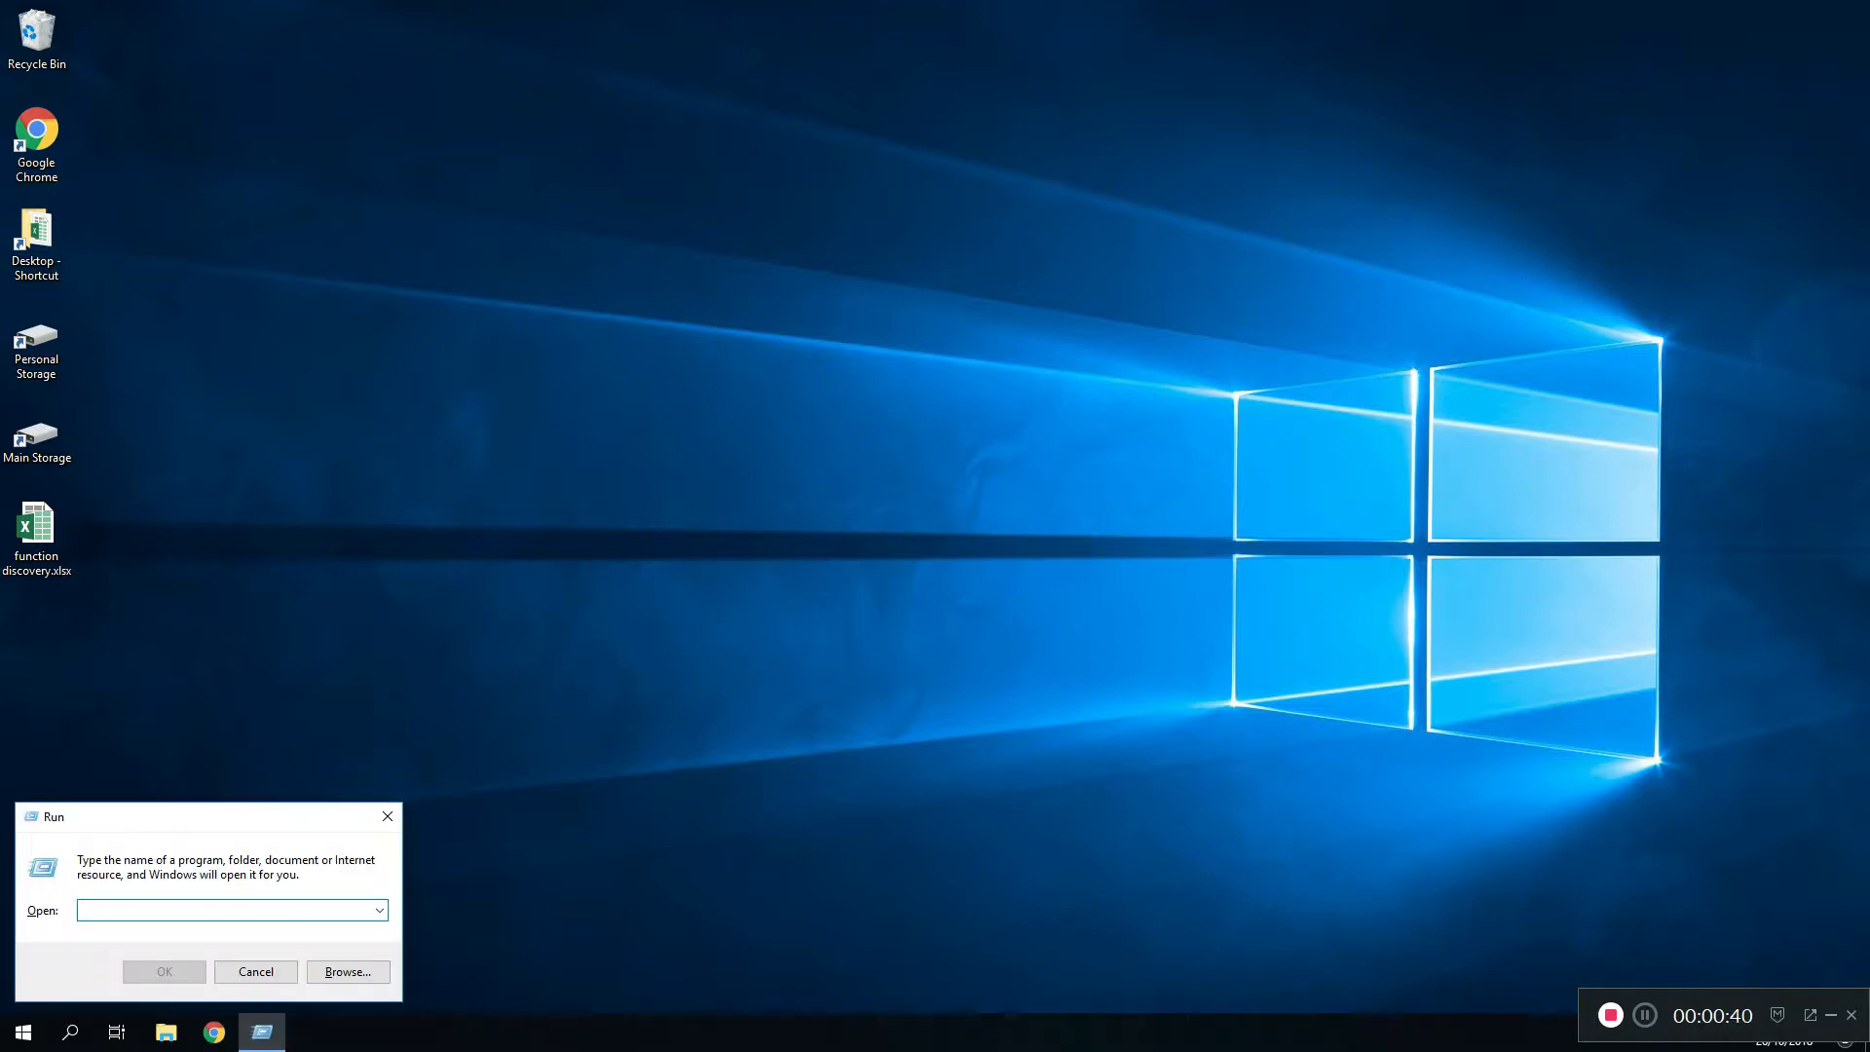
text(services.msc)
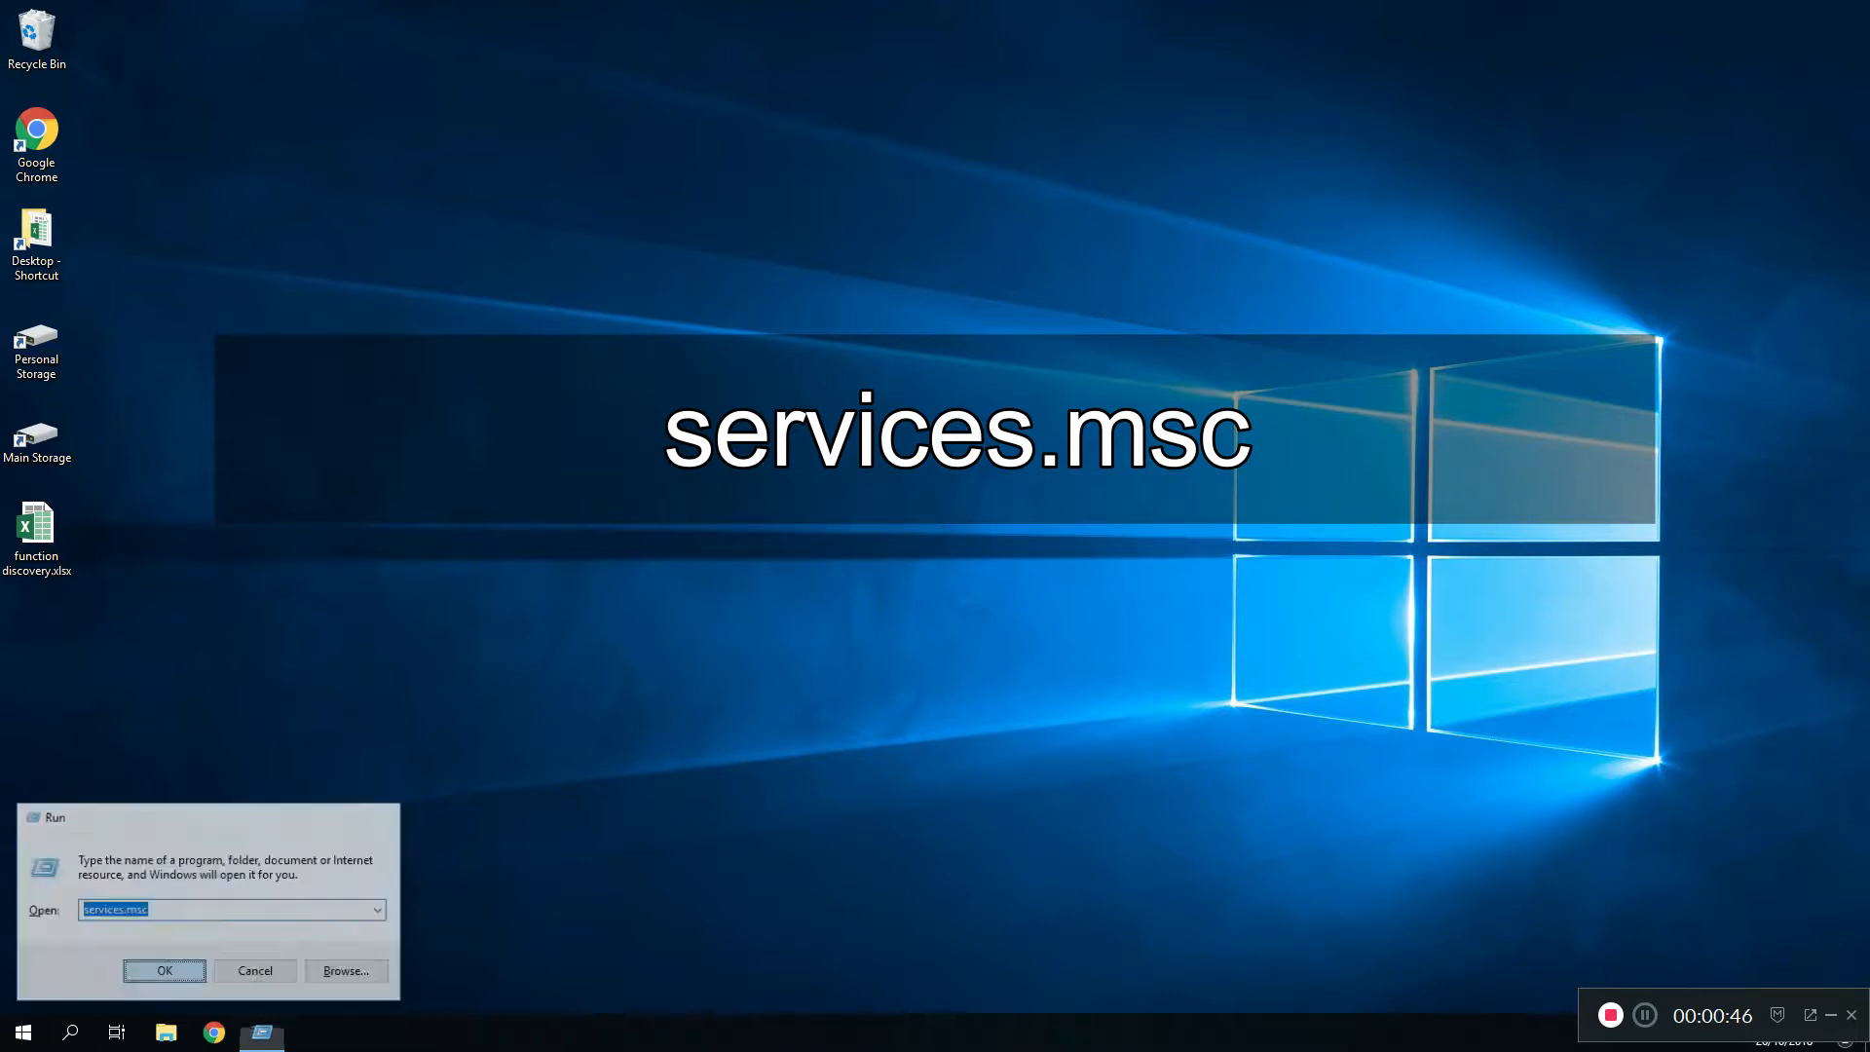
- Launch the Services console and scroll the local services list down to the Function Discovery entries
click(164, 970)
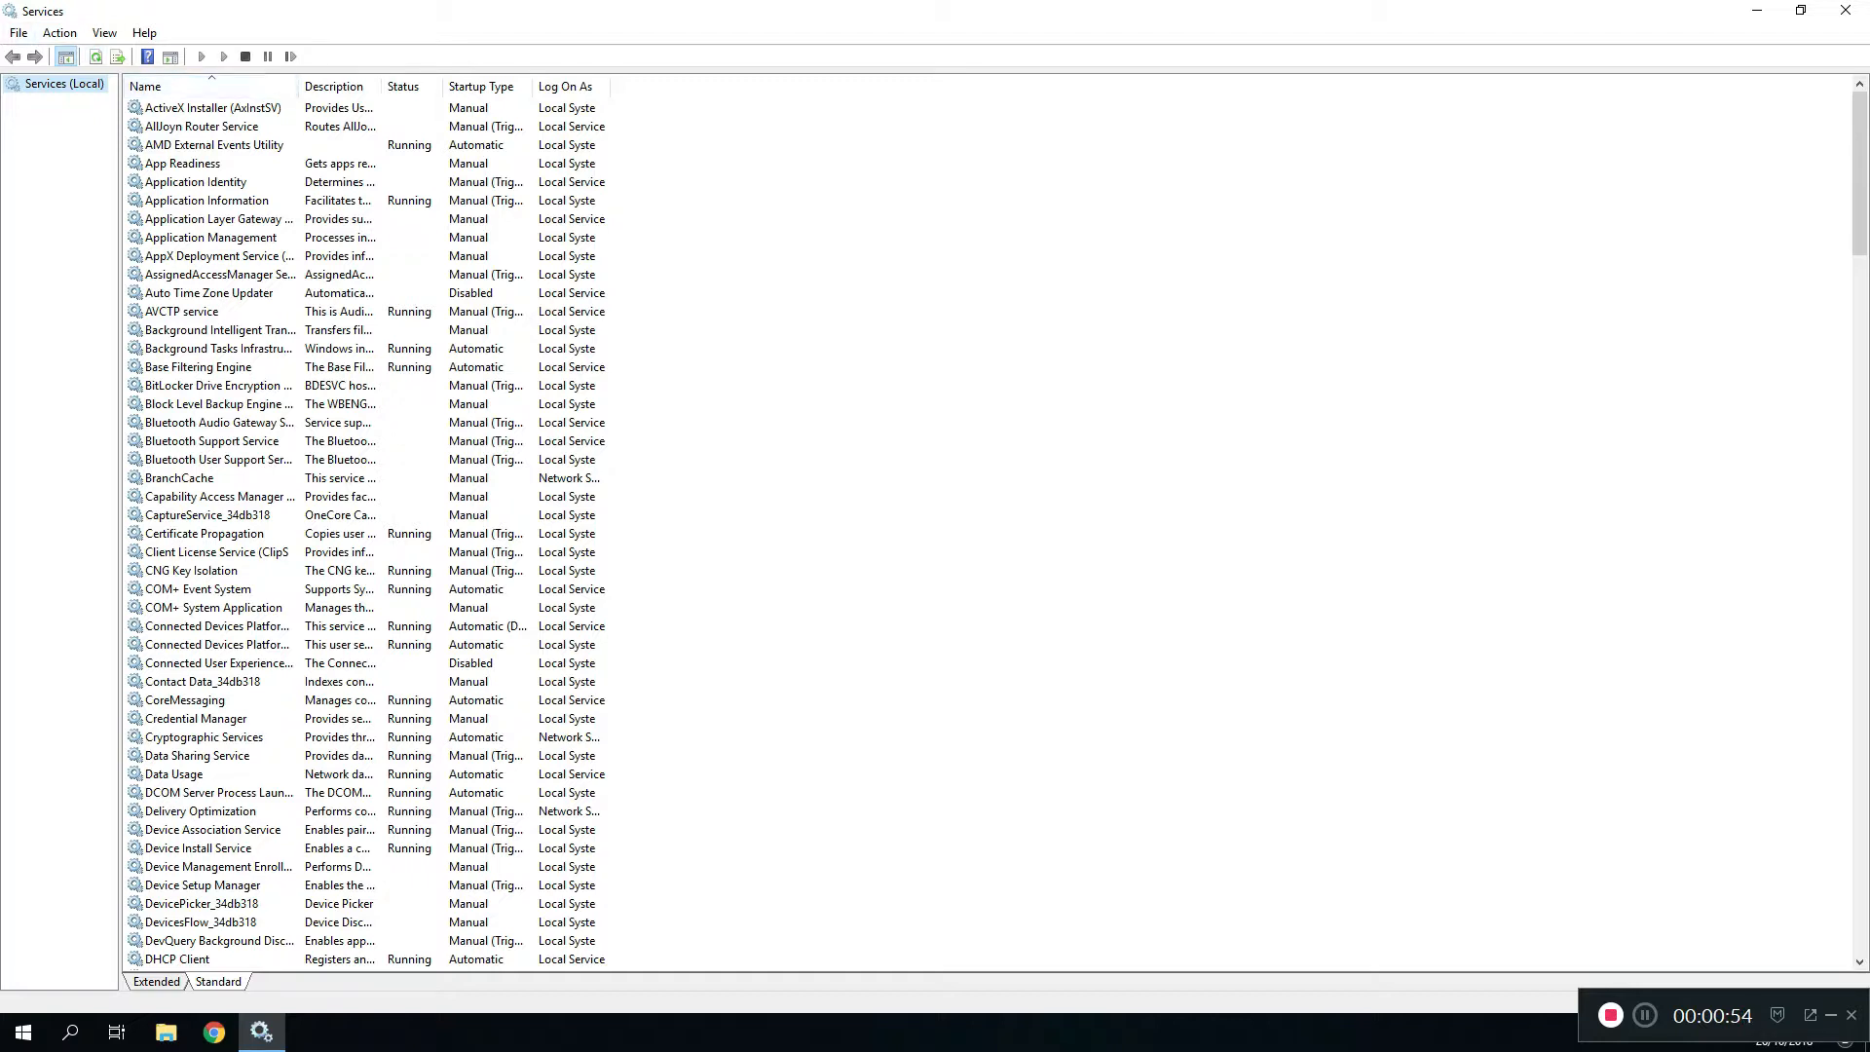
scroll(down, 3)
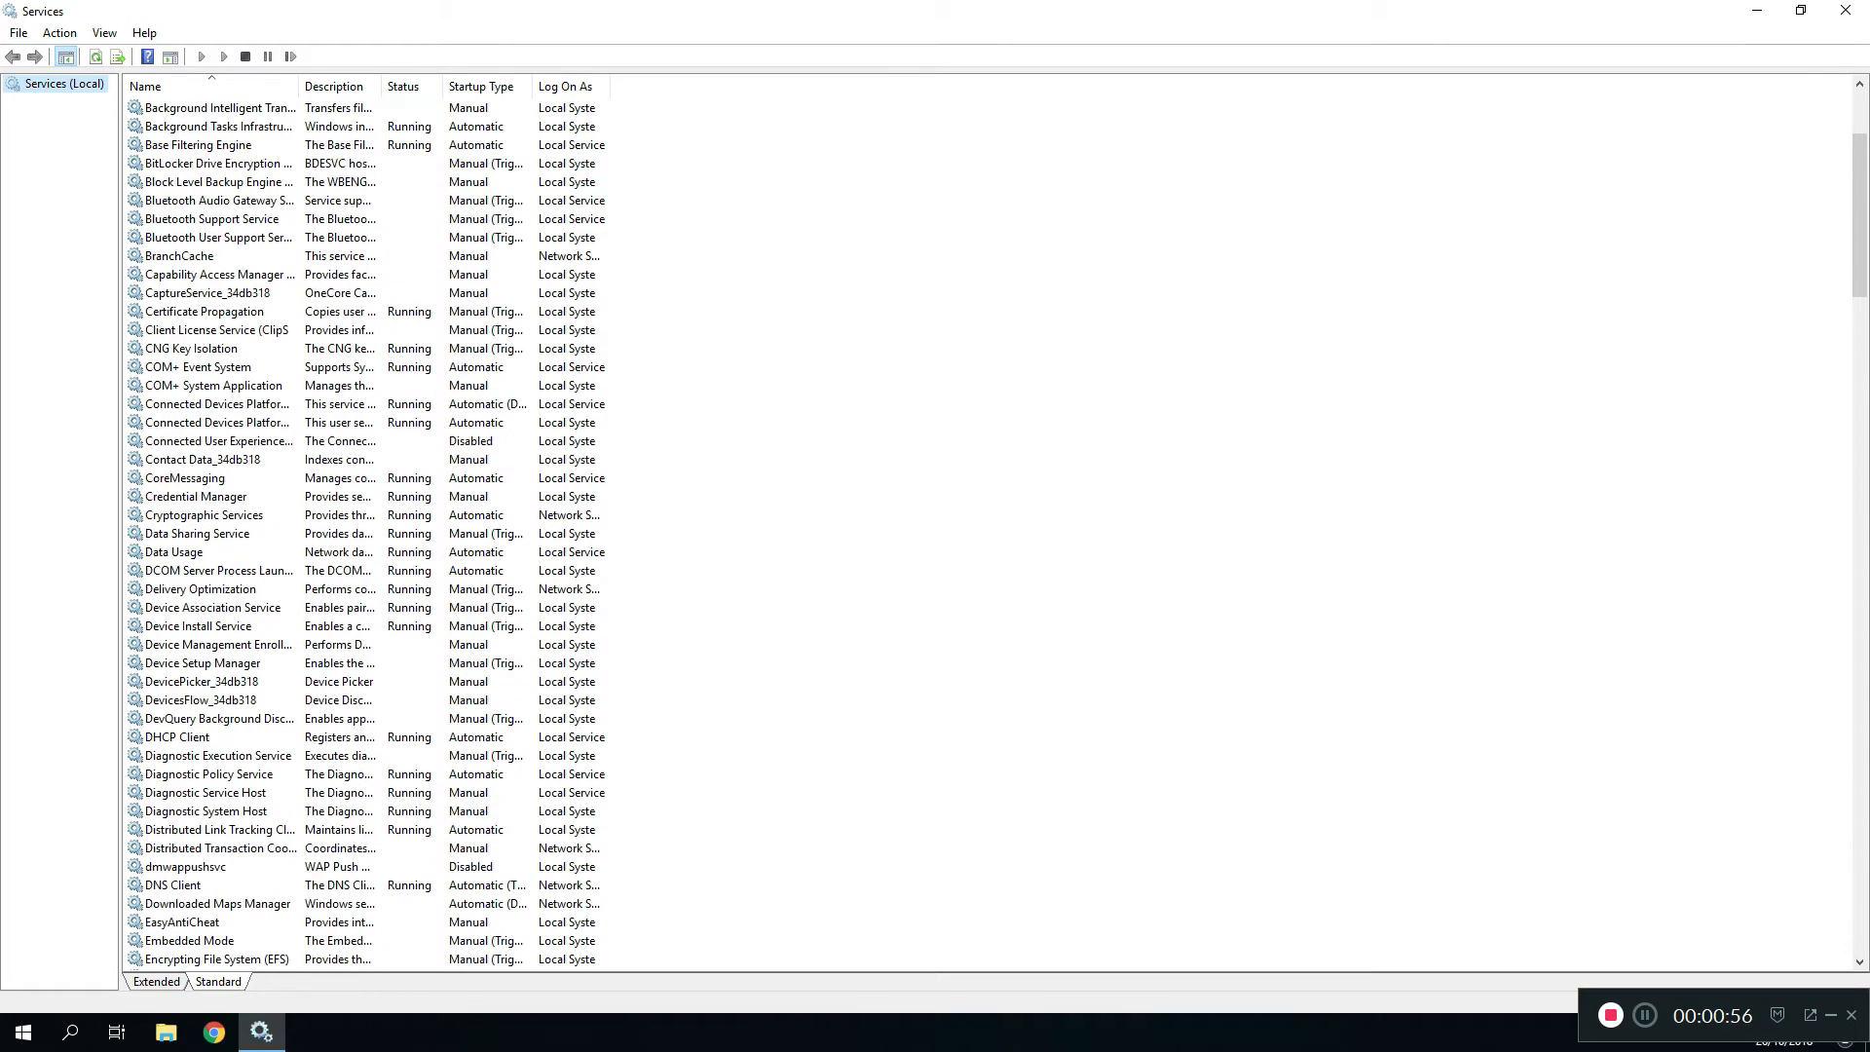
scroll(up, 3)
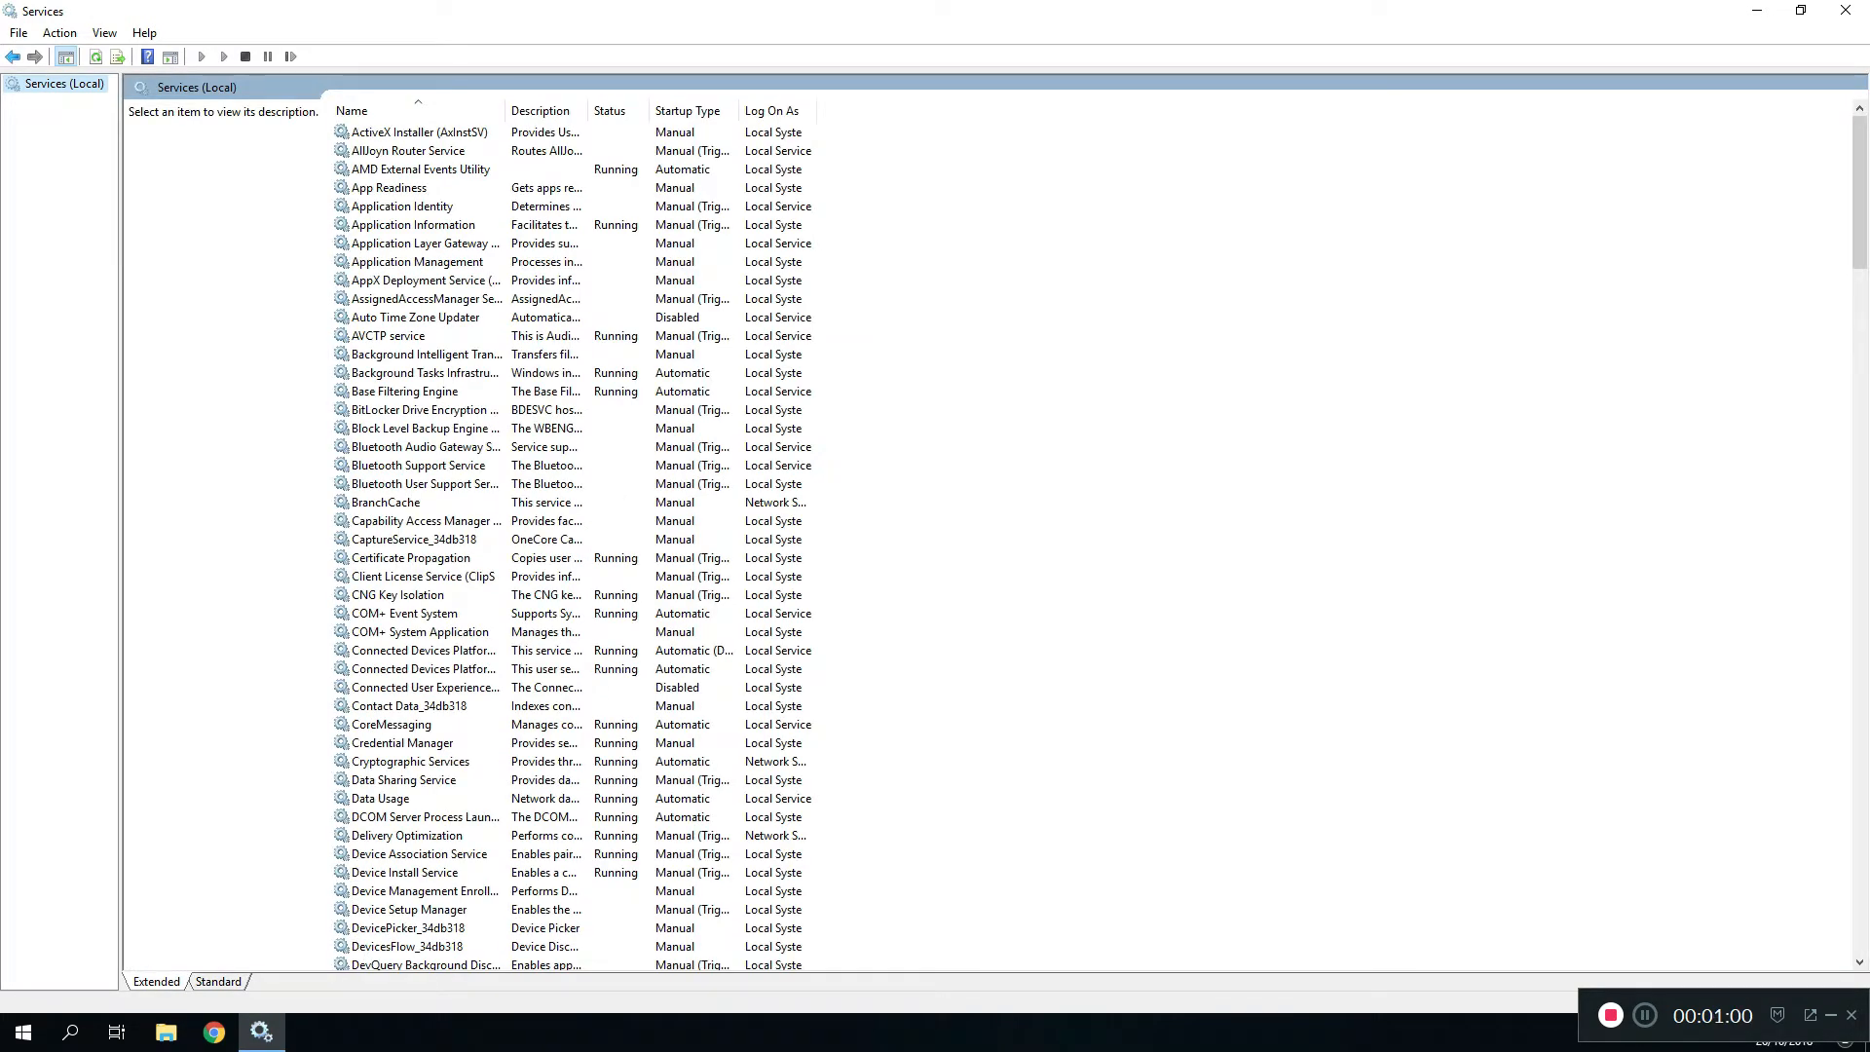
scroll(down, 3)
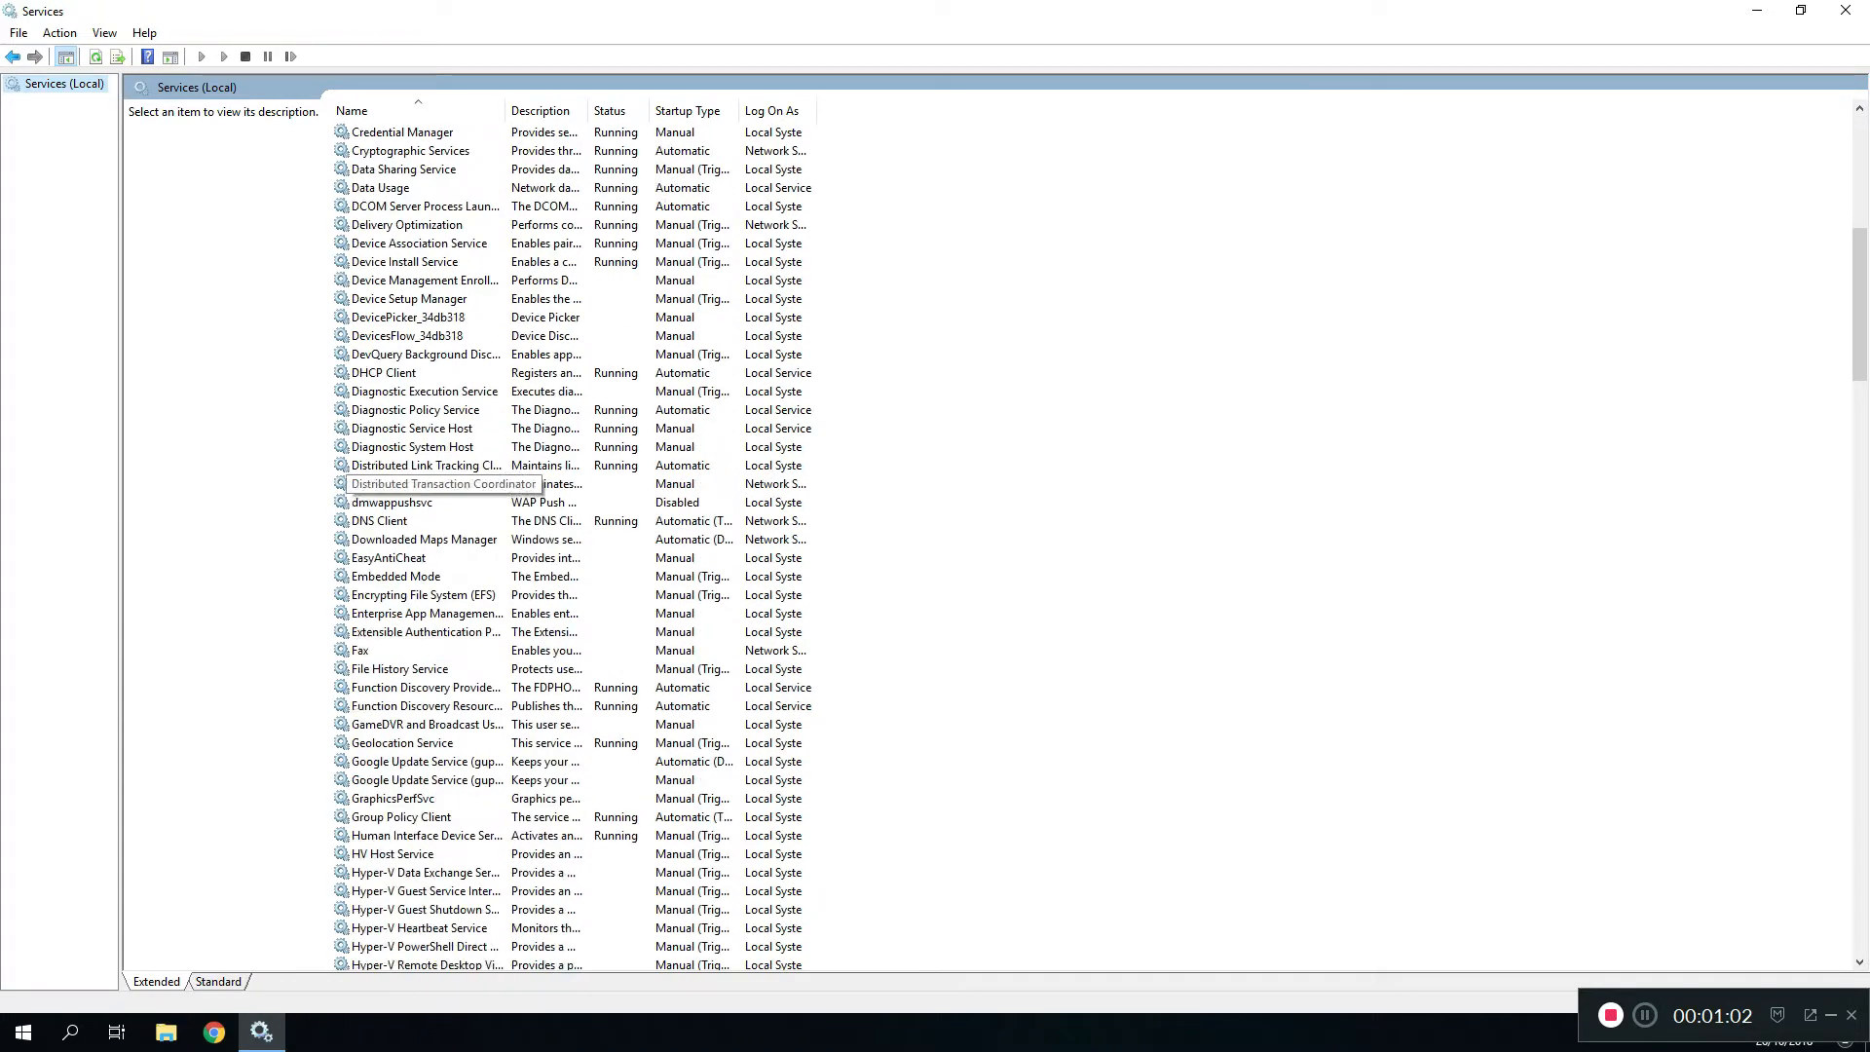
scroll(down, 3)
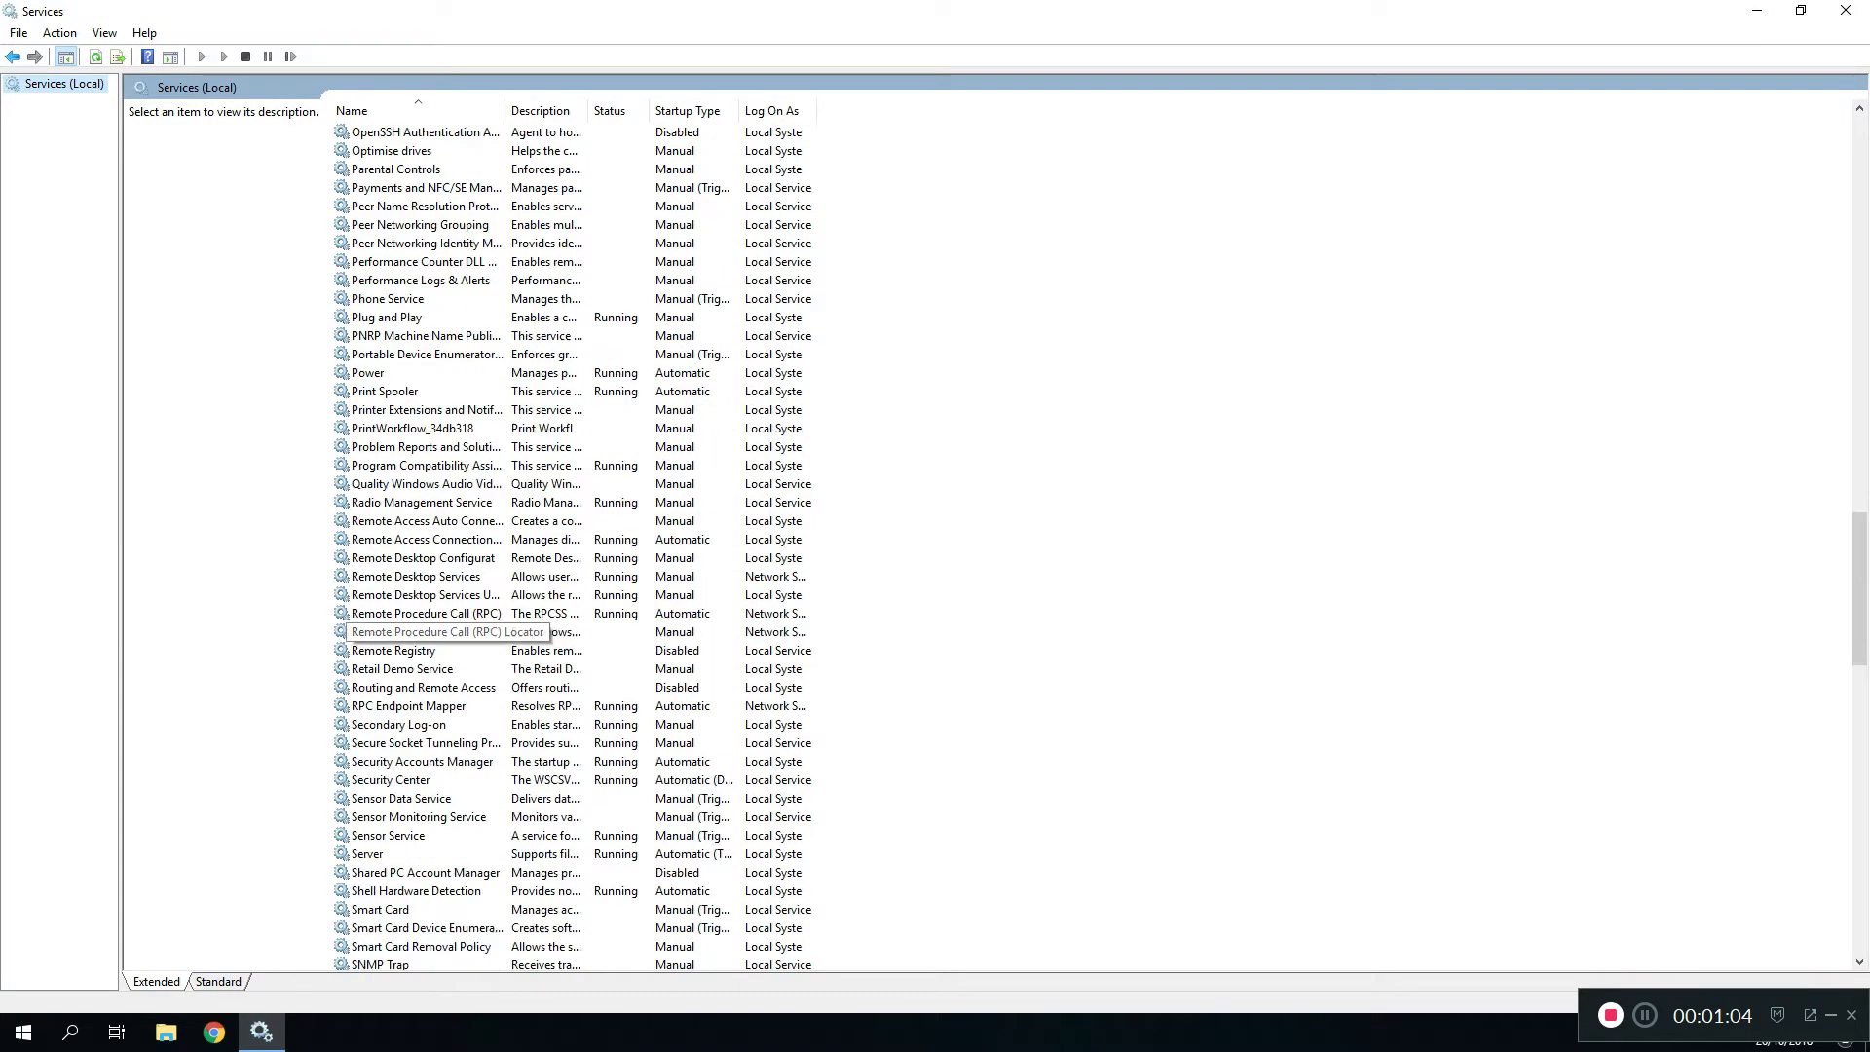
scroll(down, 3)
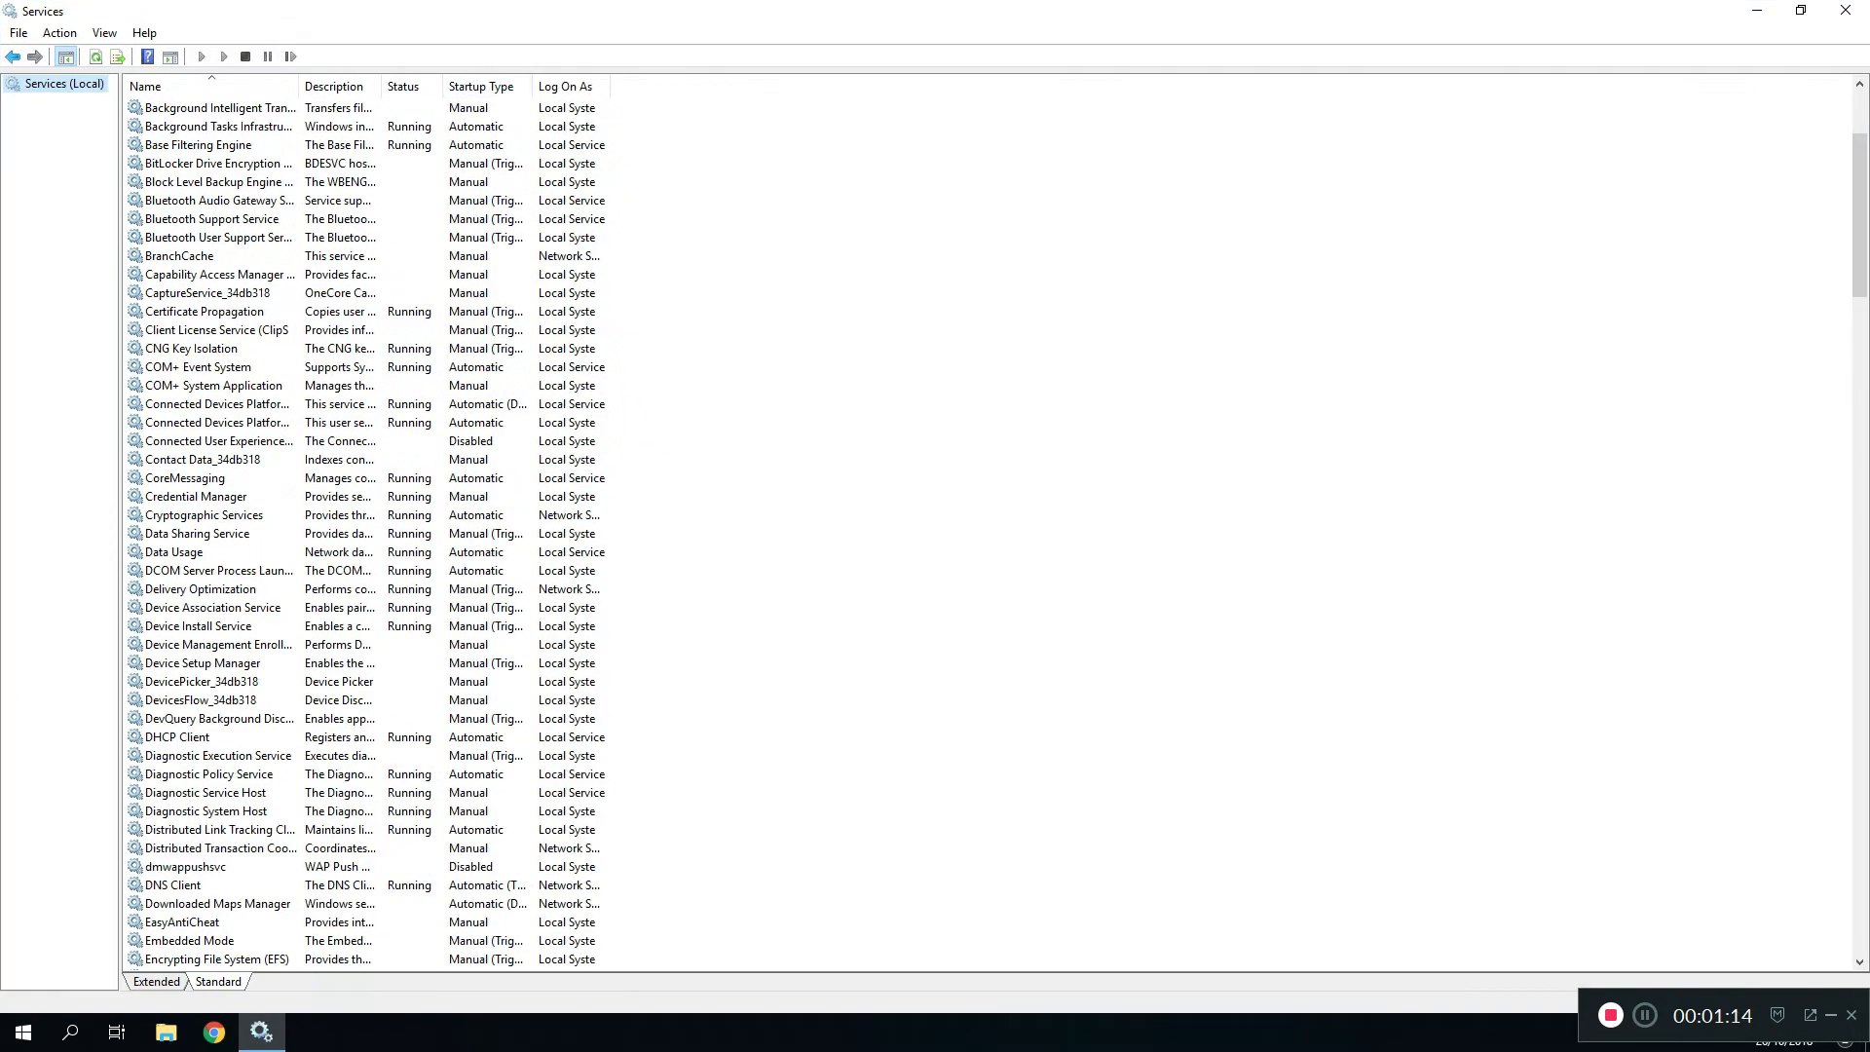
scroll(down, 3)
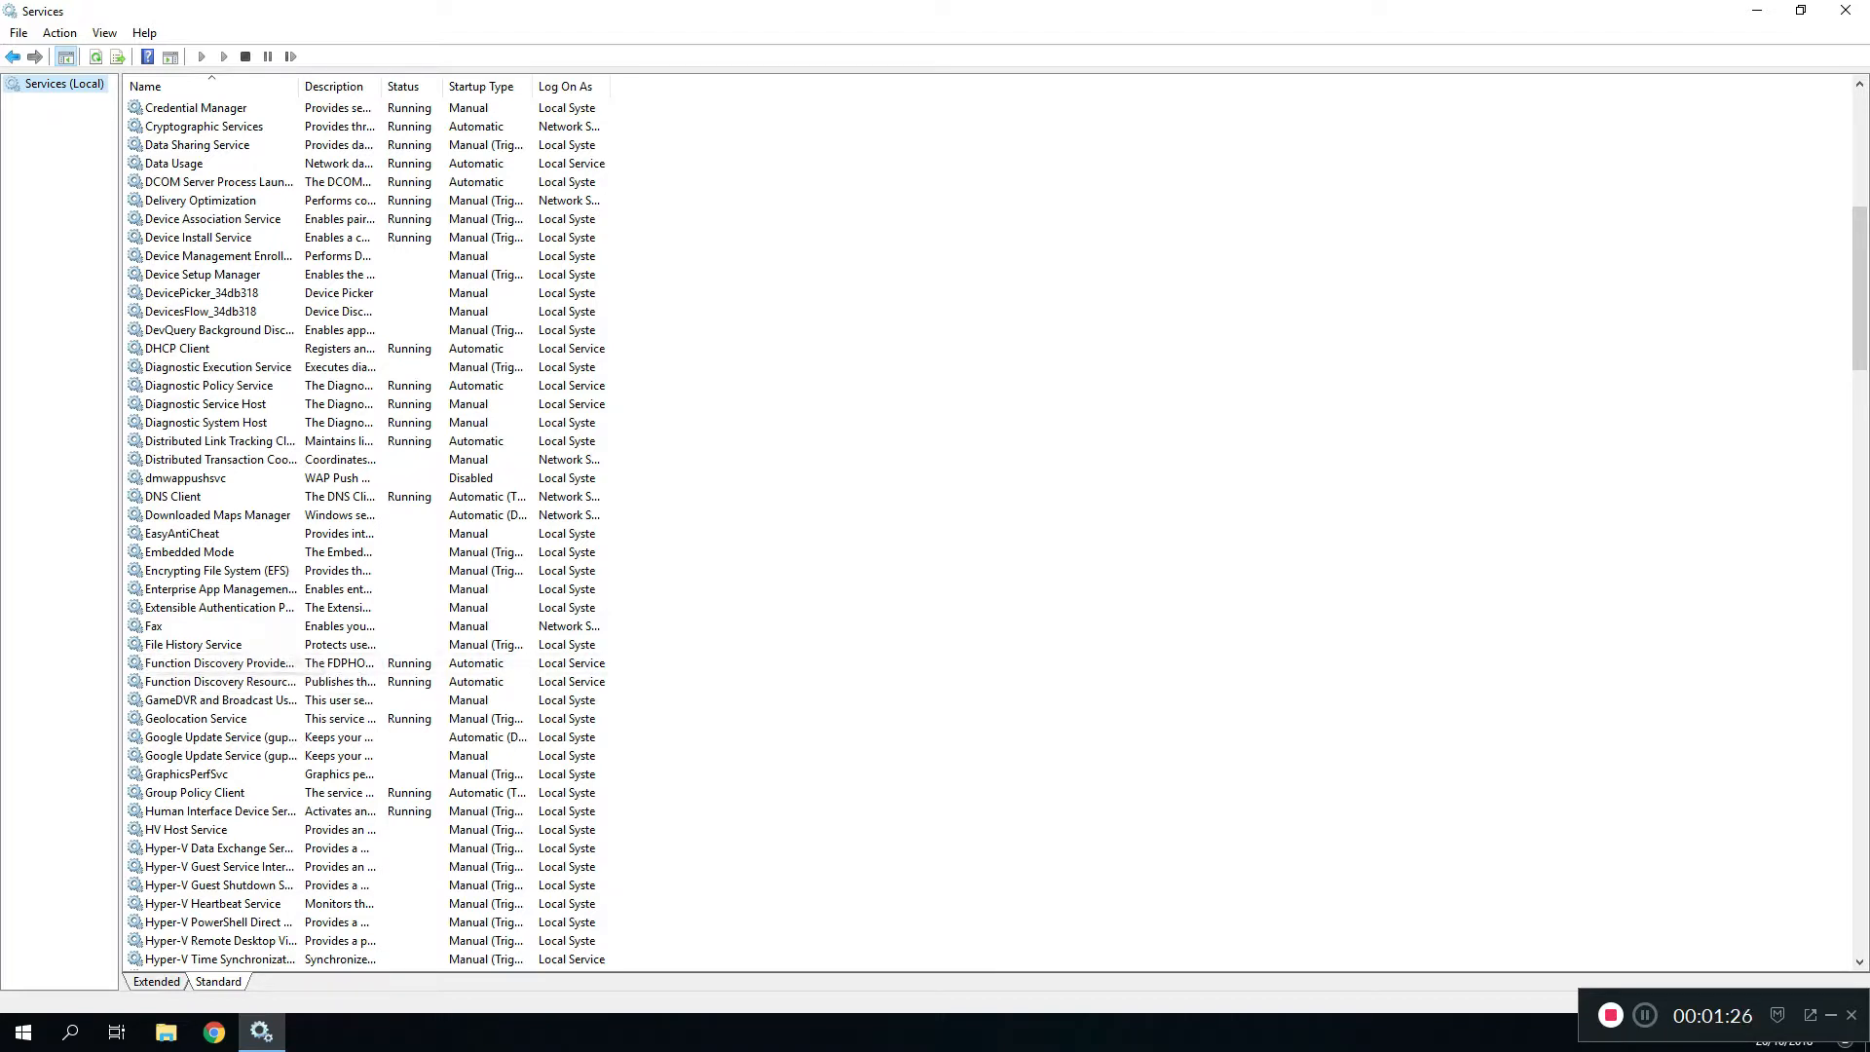
mouse_move(216, 662)
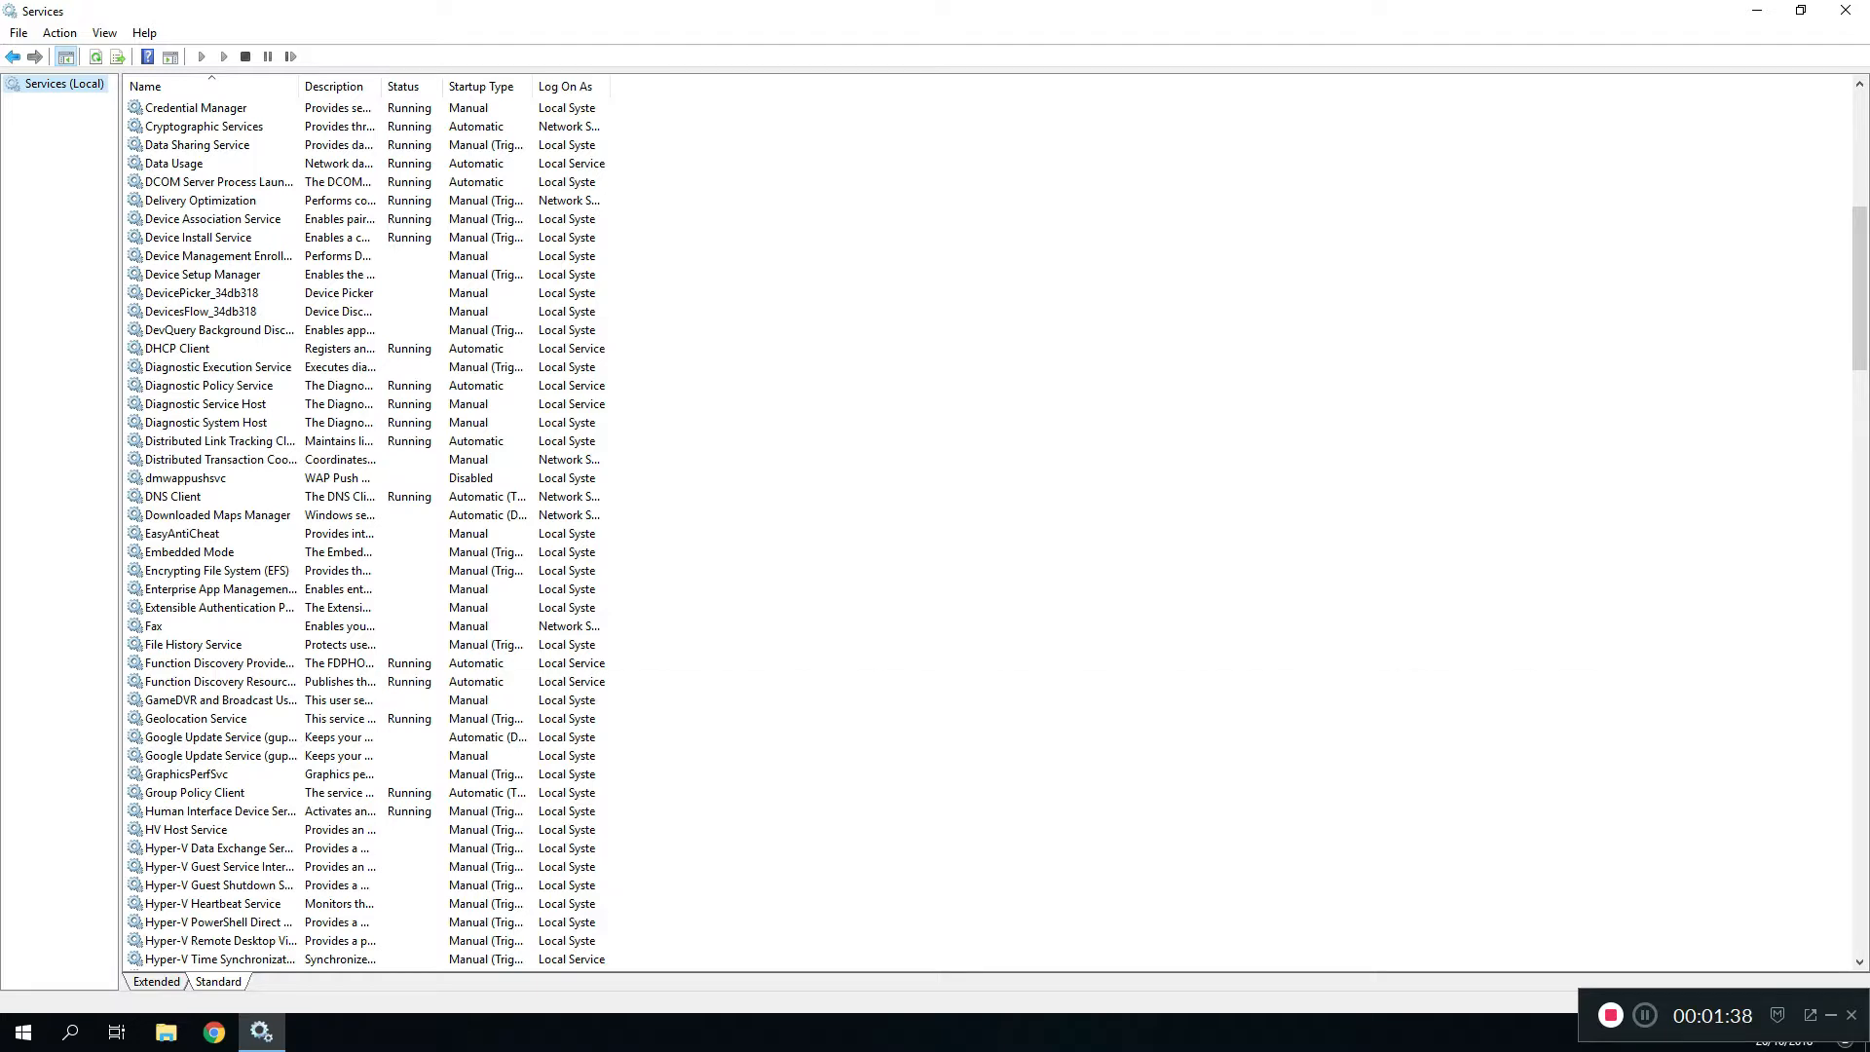
- Set Function Discovery Provider Host's startup type to Automatic and confirm, leaving it running
double_click(216, 663)
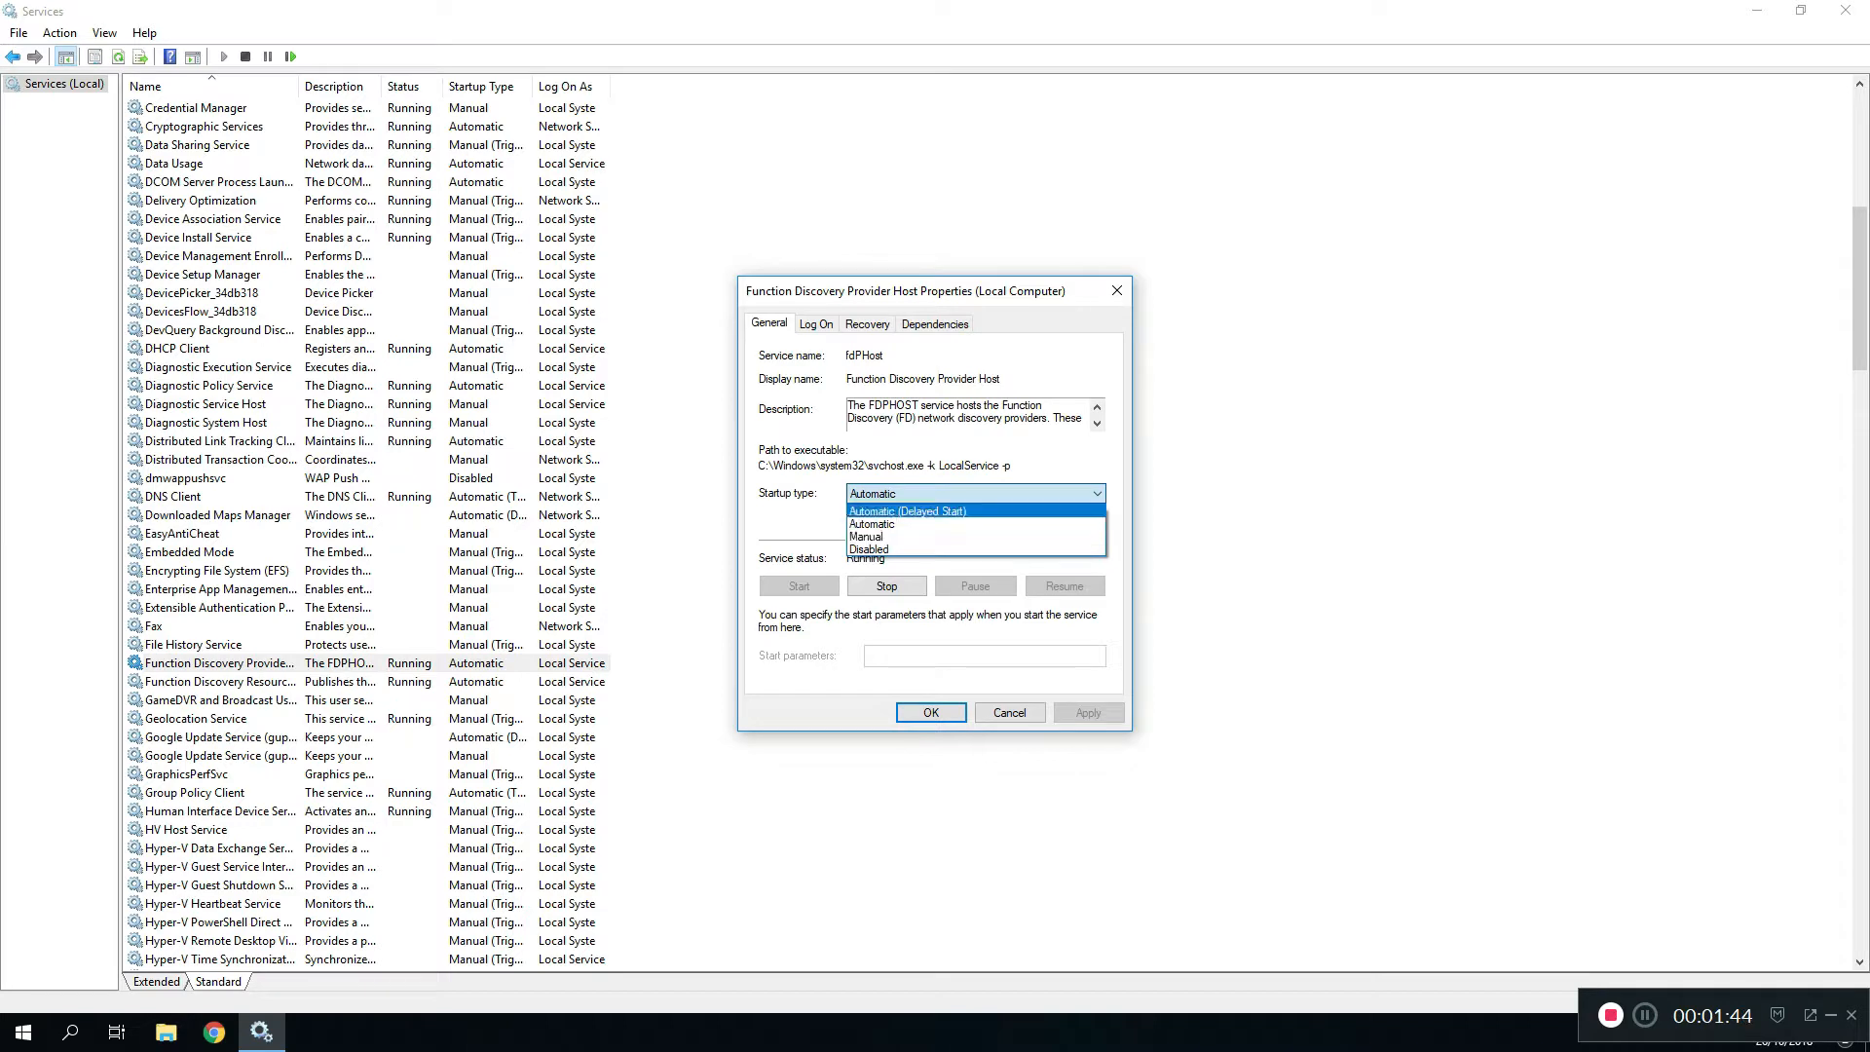
click(873, 524)
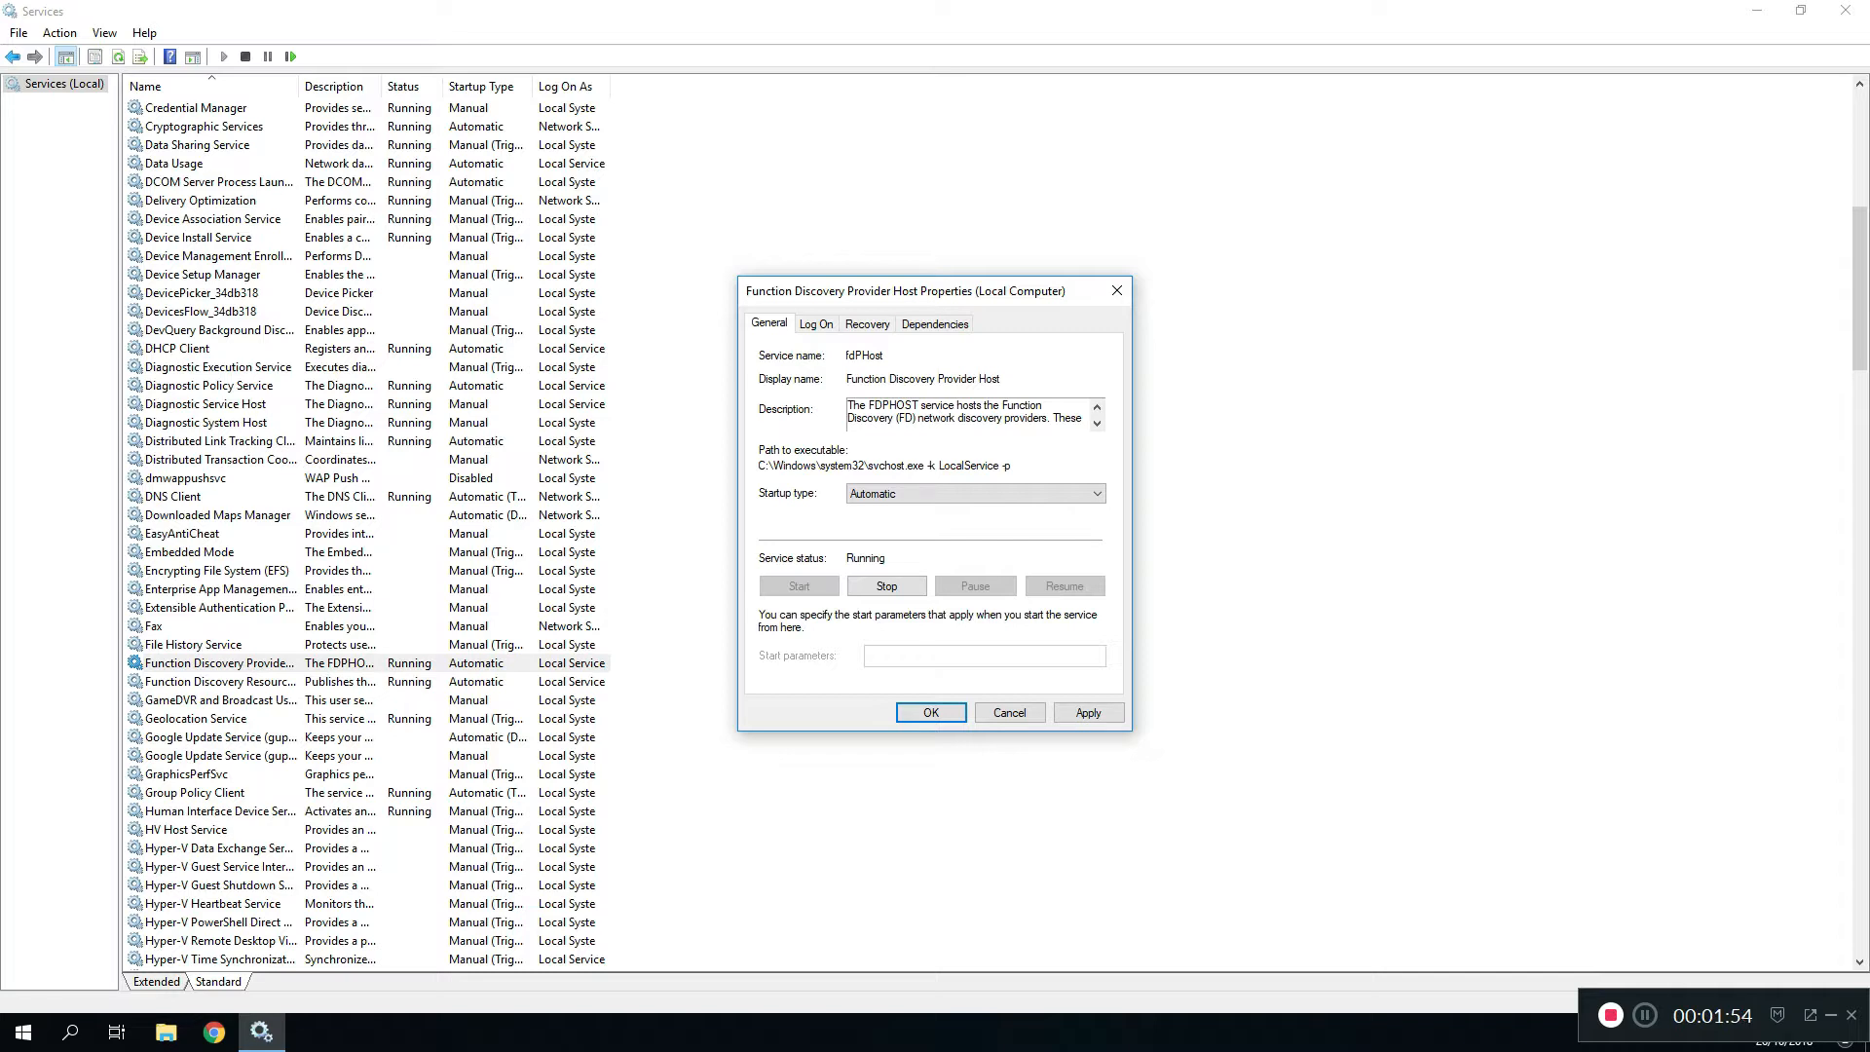
click(930, 713)
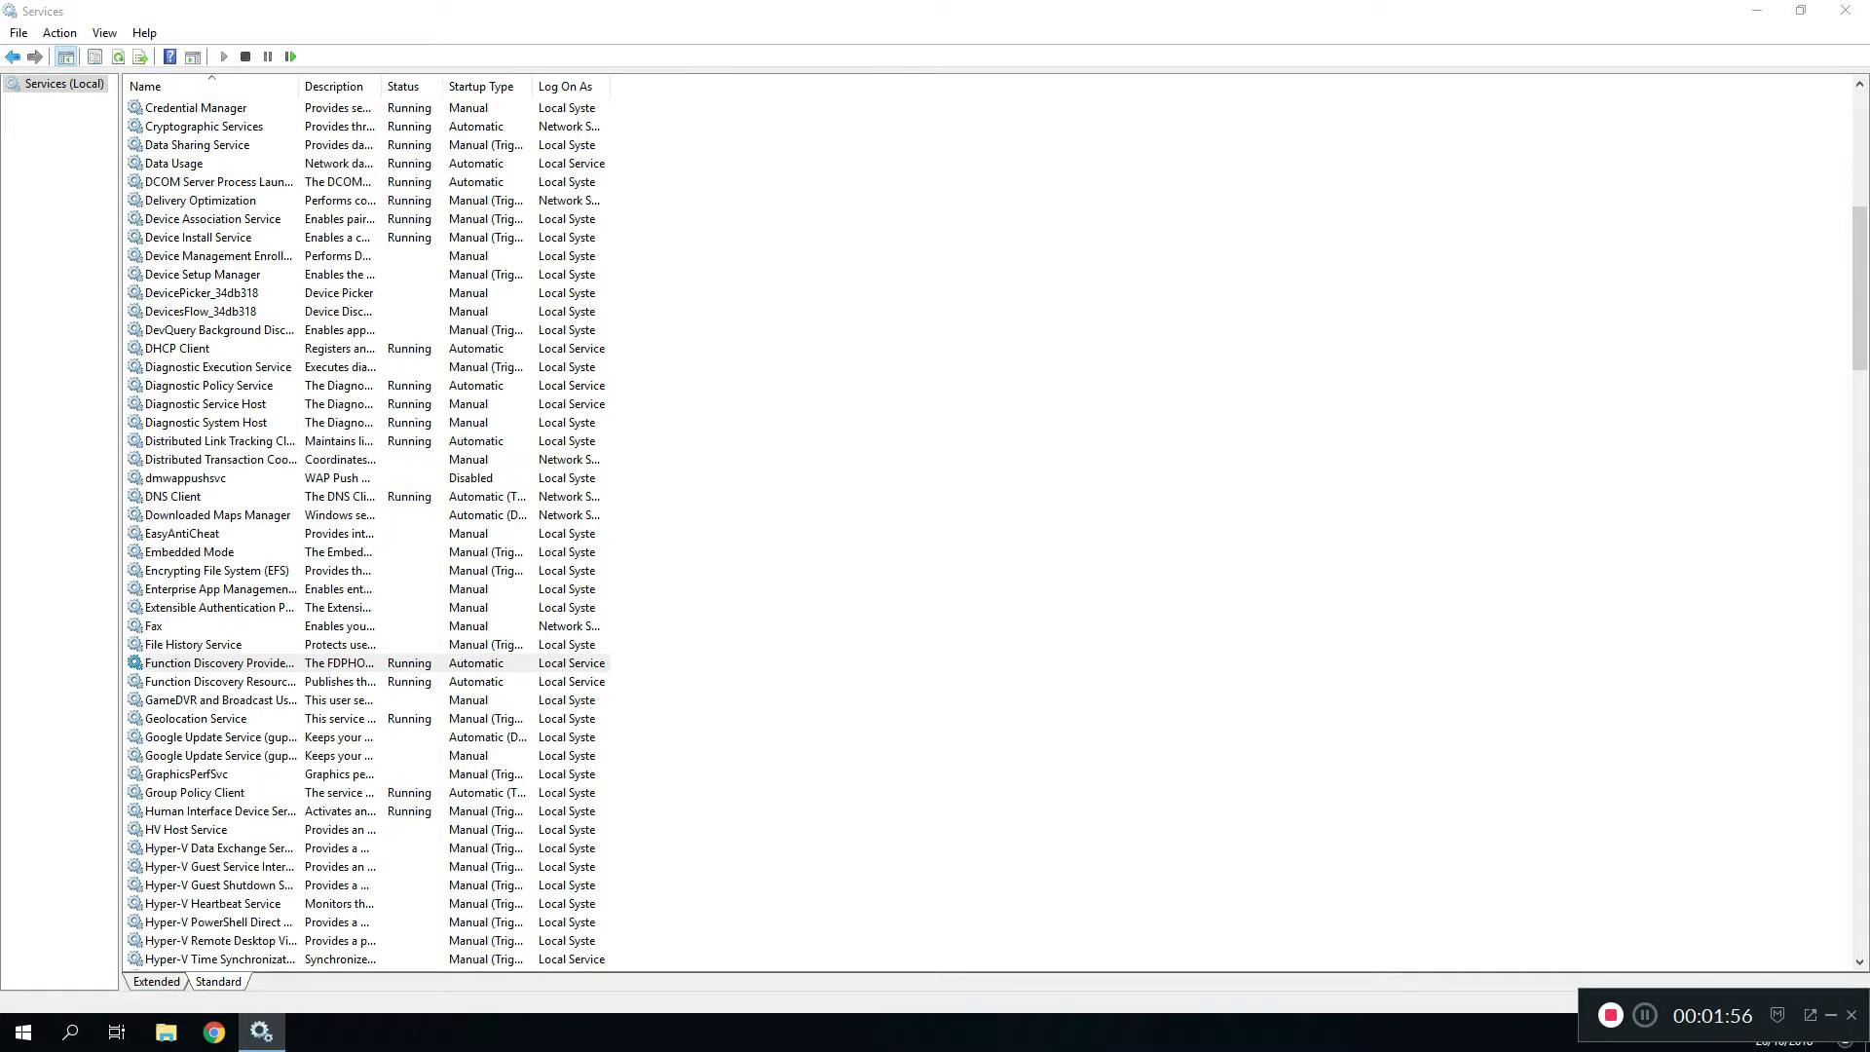
- Confirm Automatic startup for Function Discovery Resource Publication in its properties
double_click(216, 681)
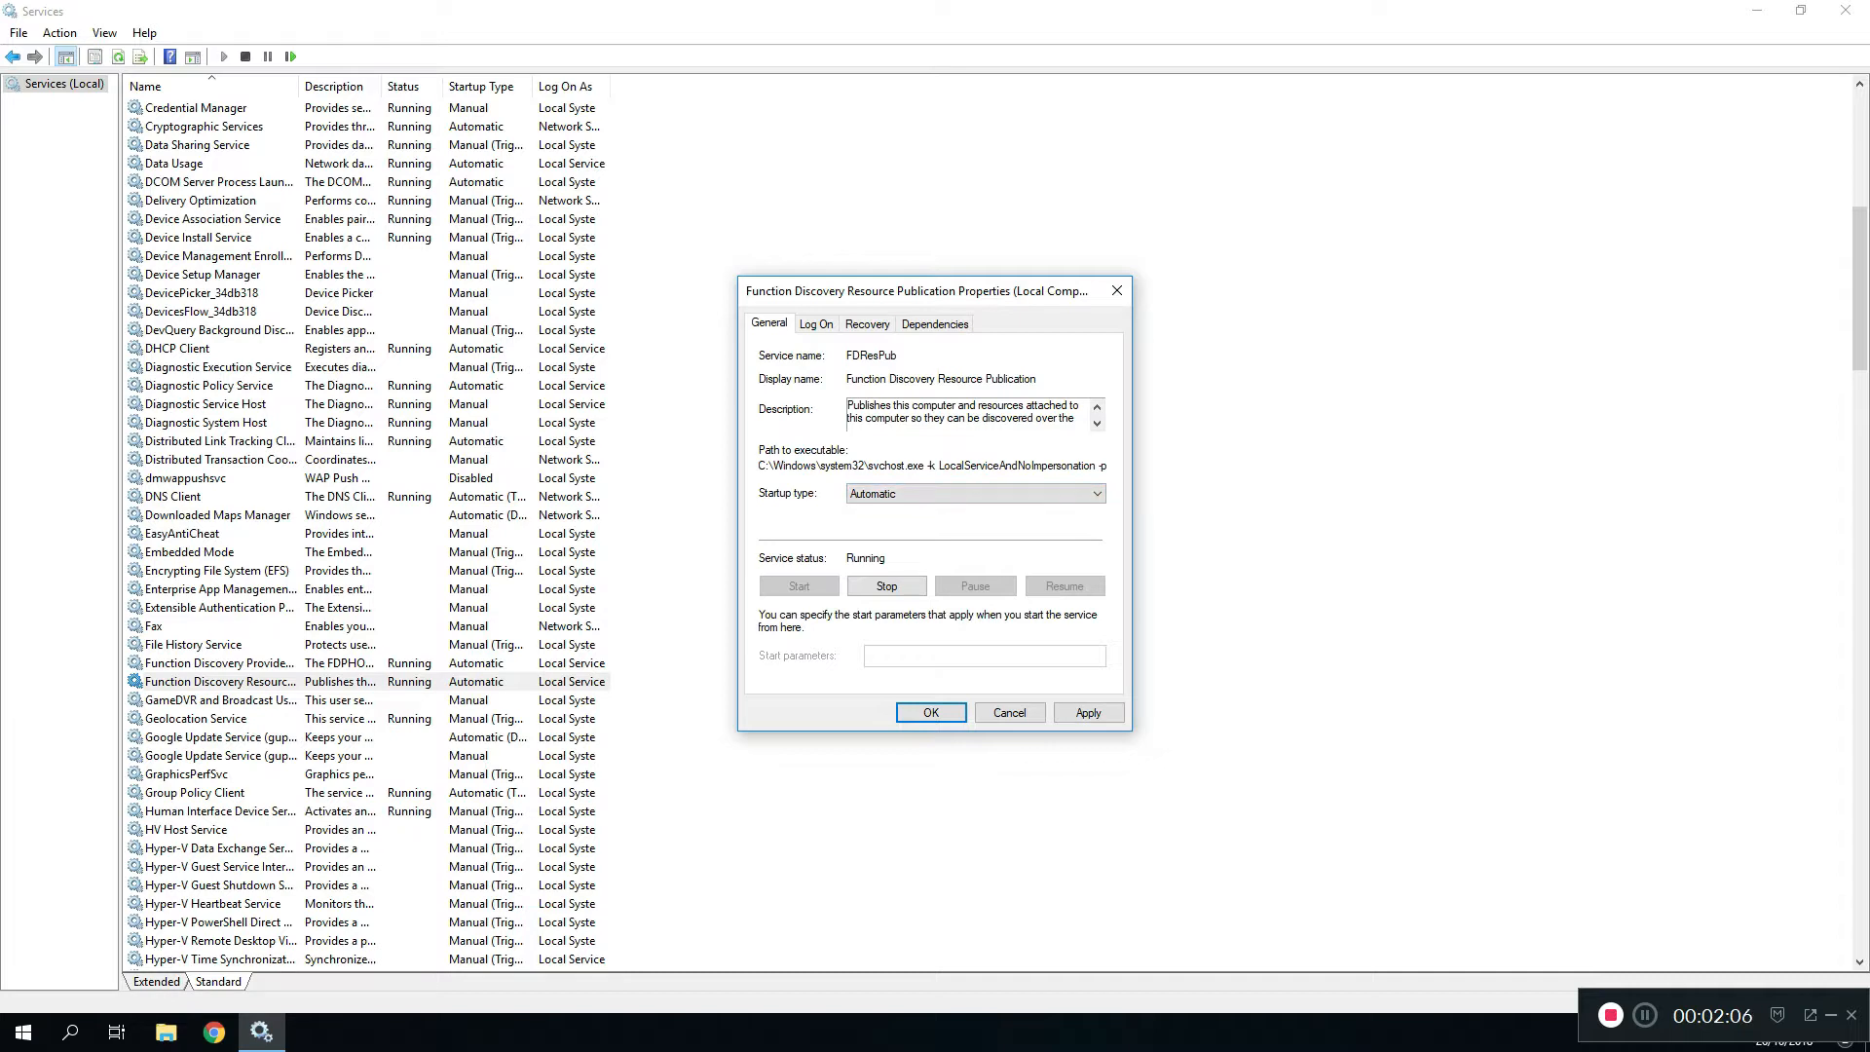
click(929, 713)
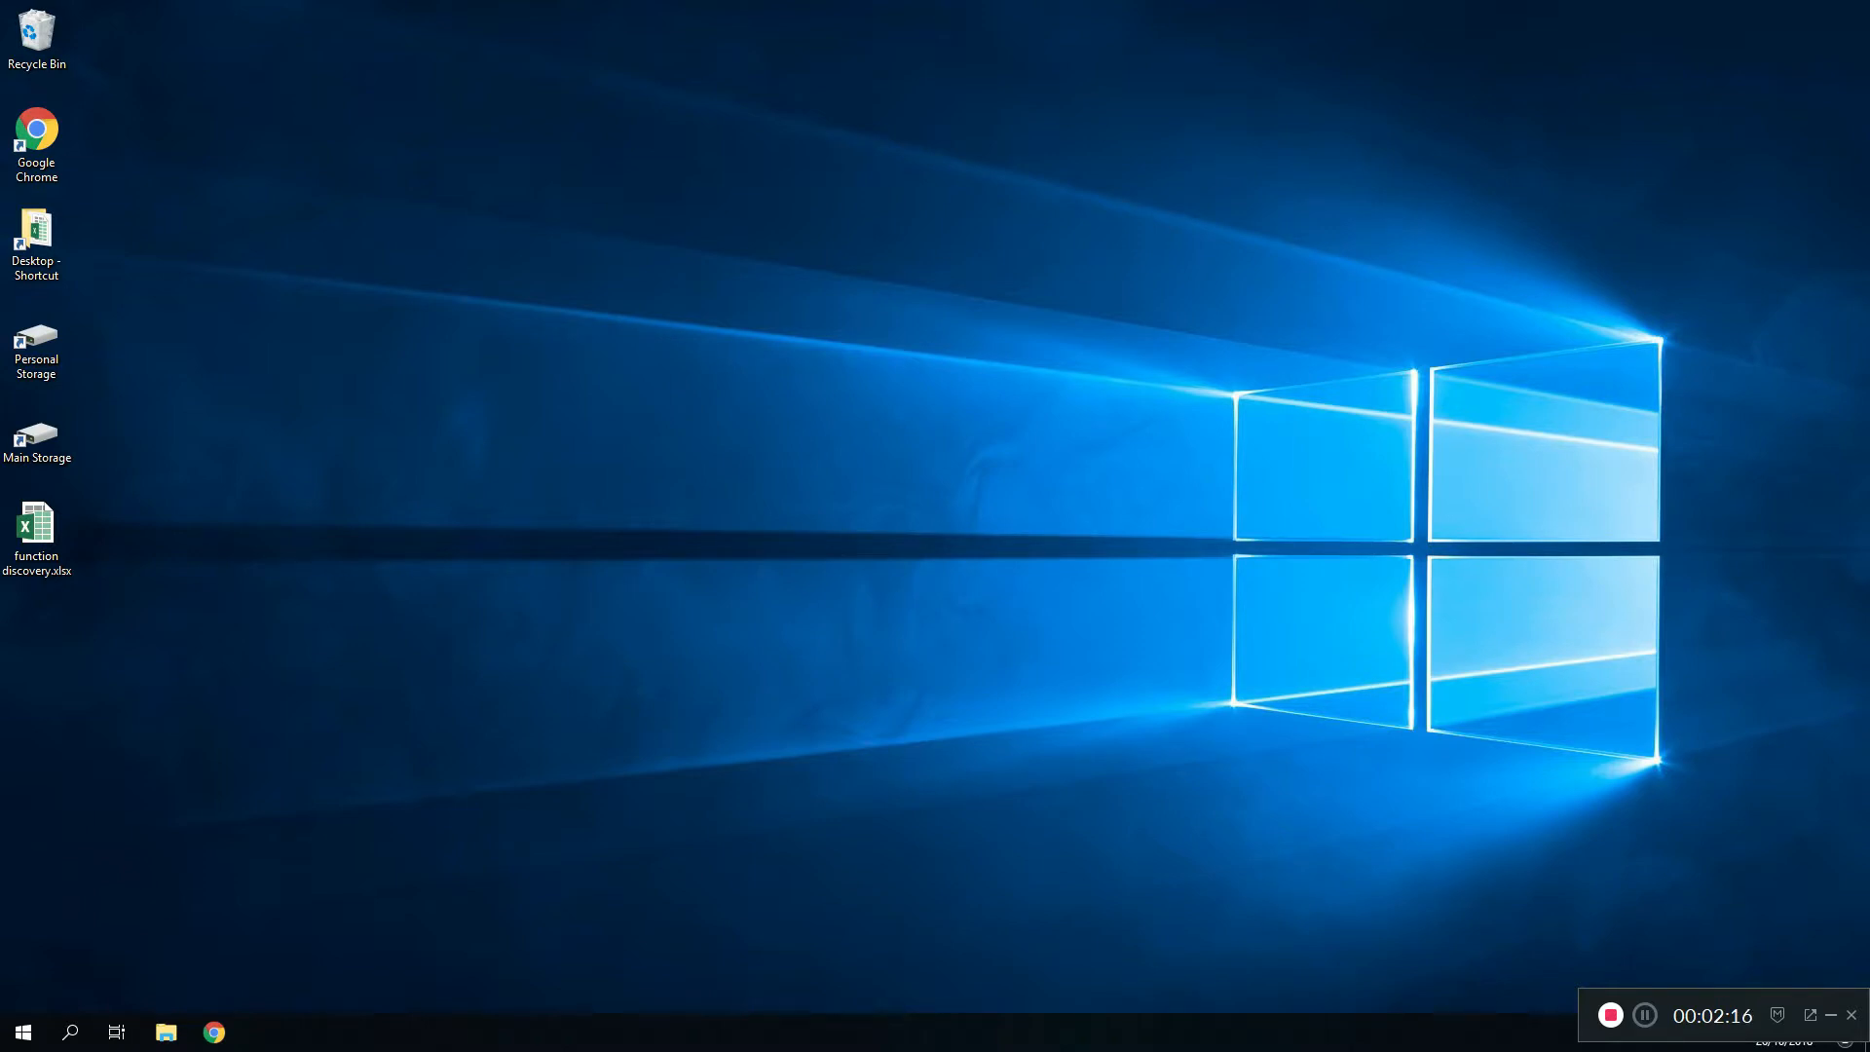
- Show the Network view in File Explorer and select this computer, DESKTOP-7O8CL3T
click(166, 1032)
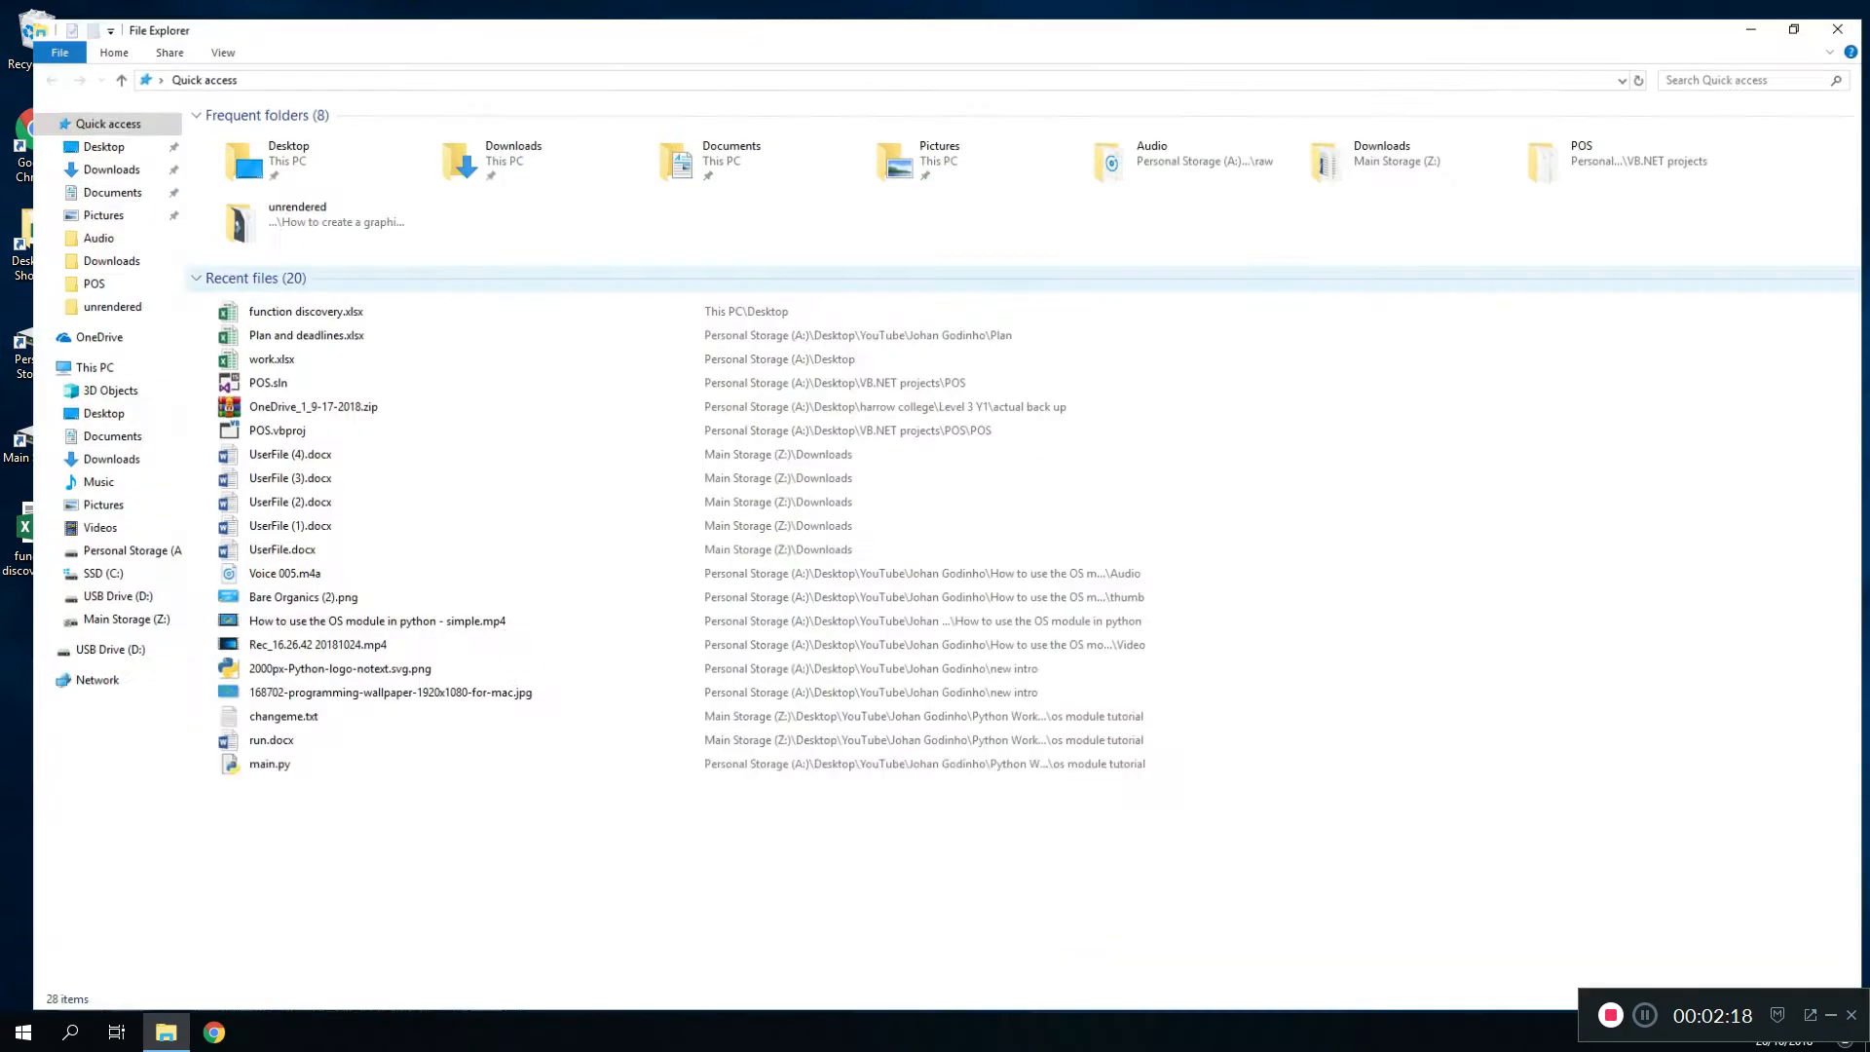
click(97, 678)
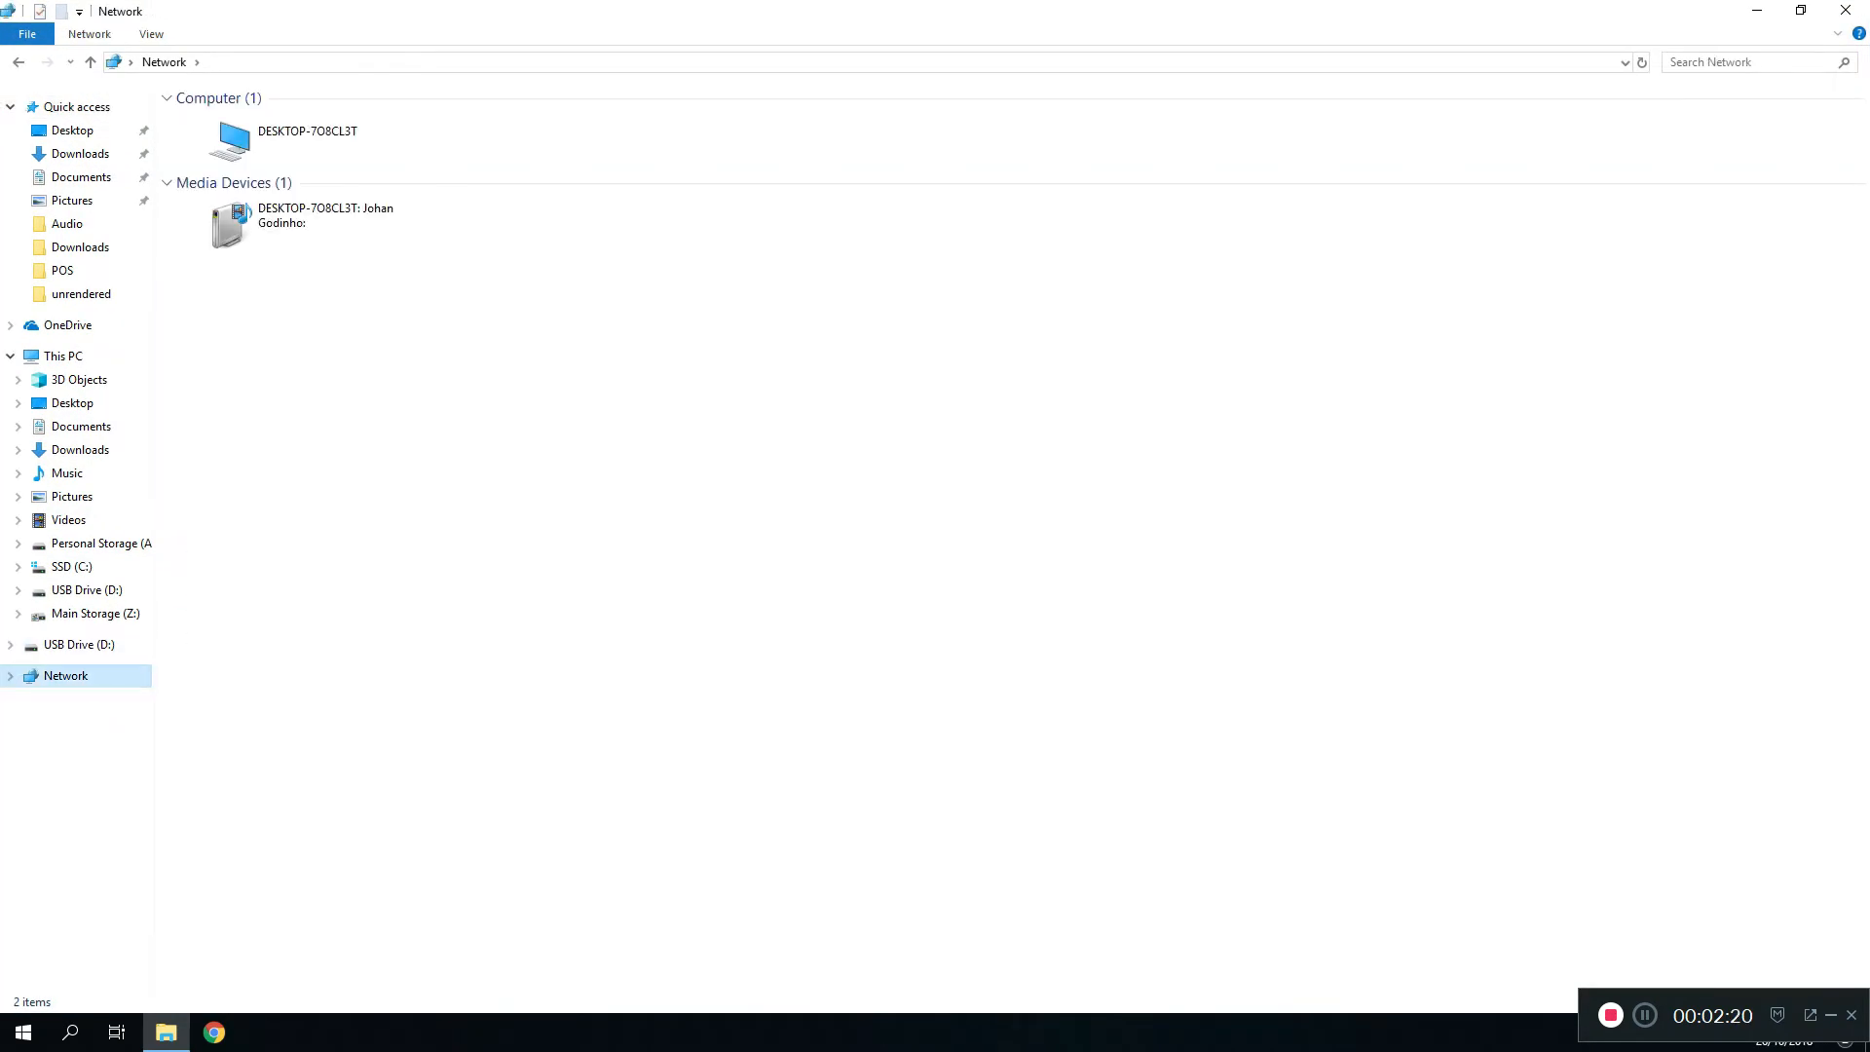
click(290, 222)
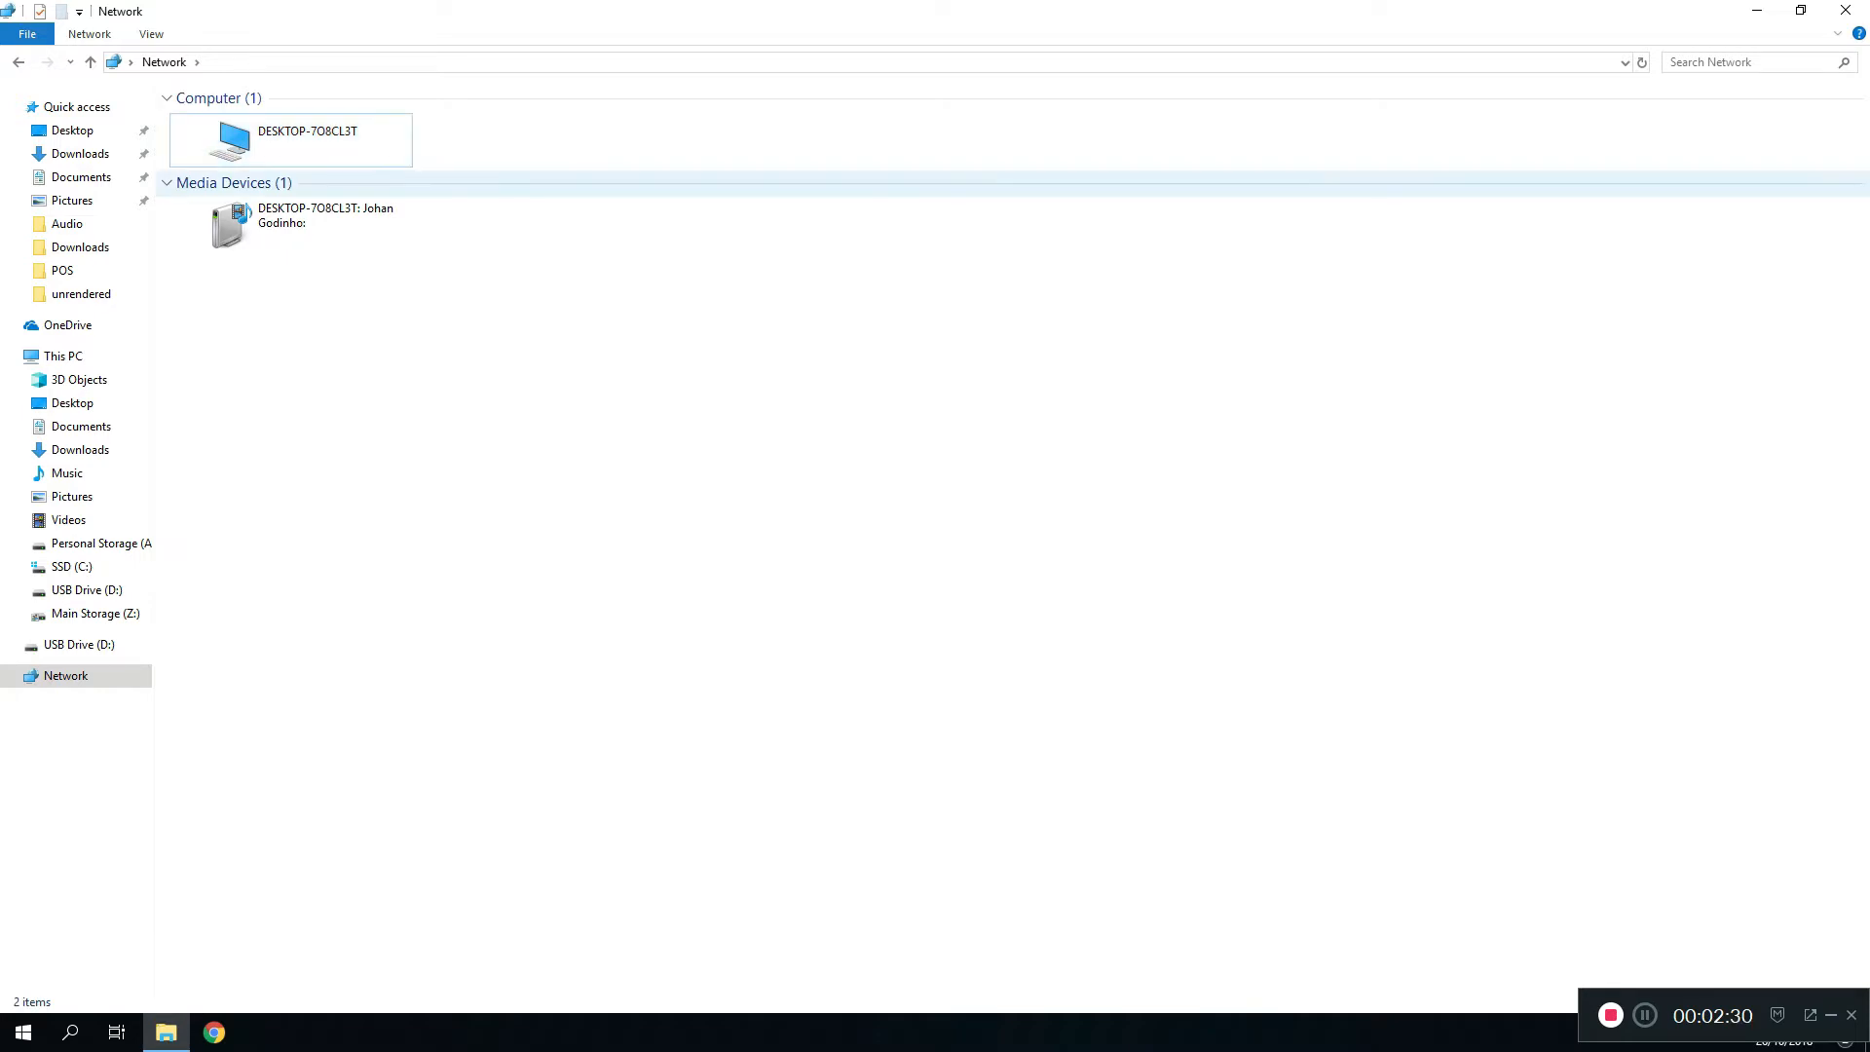
click(292, 140)
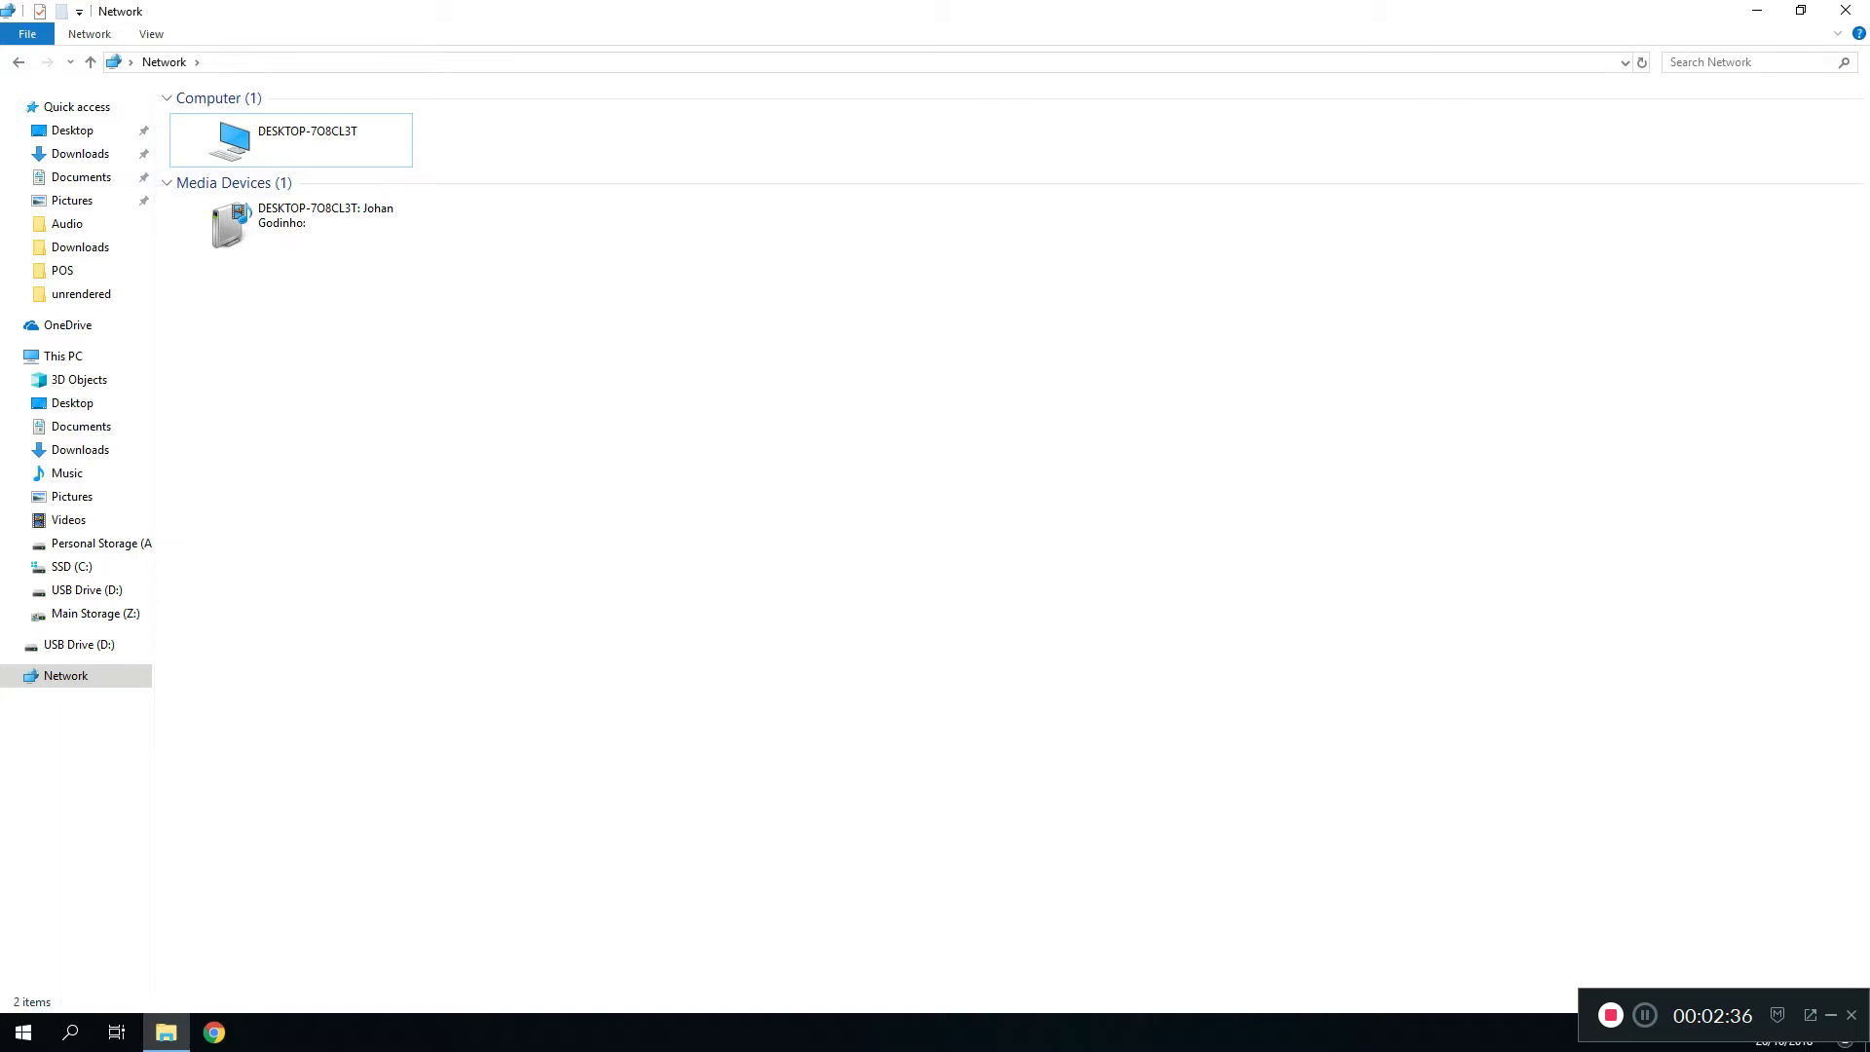
click(290, 141)
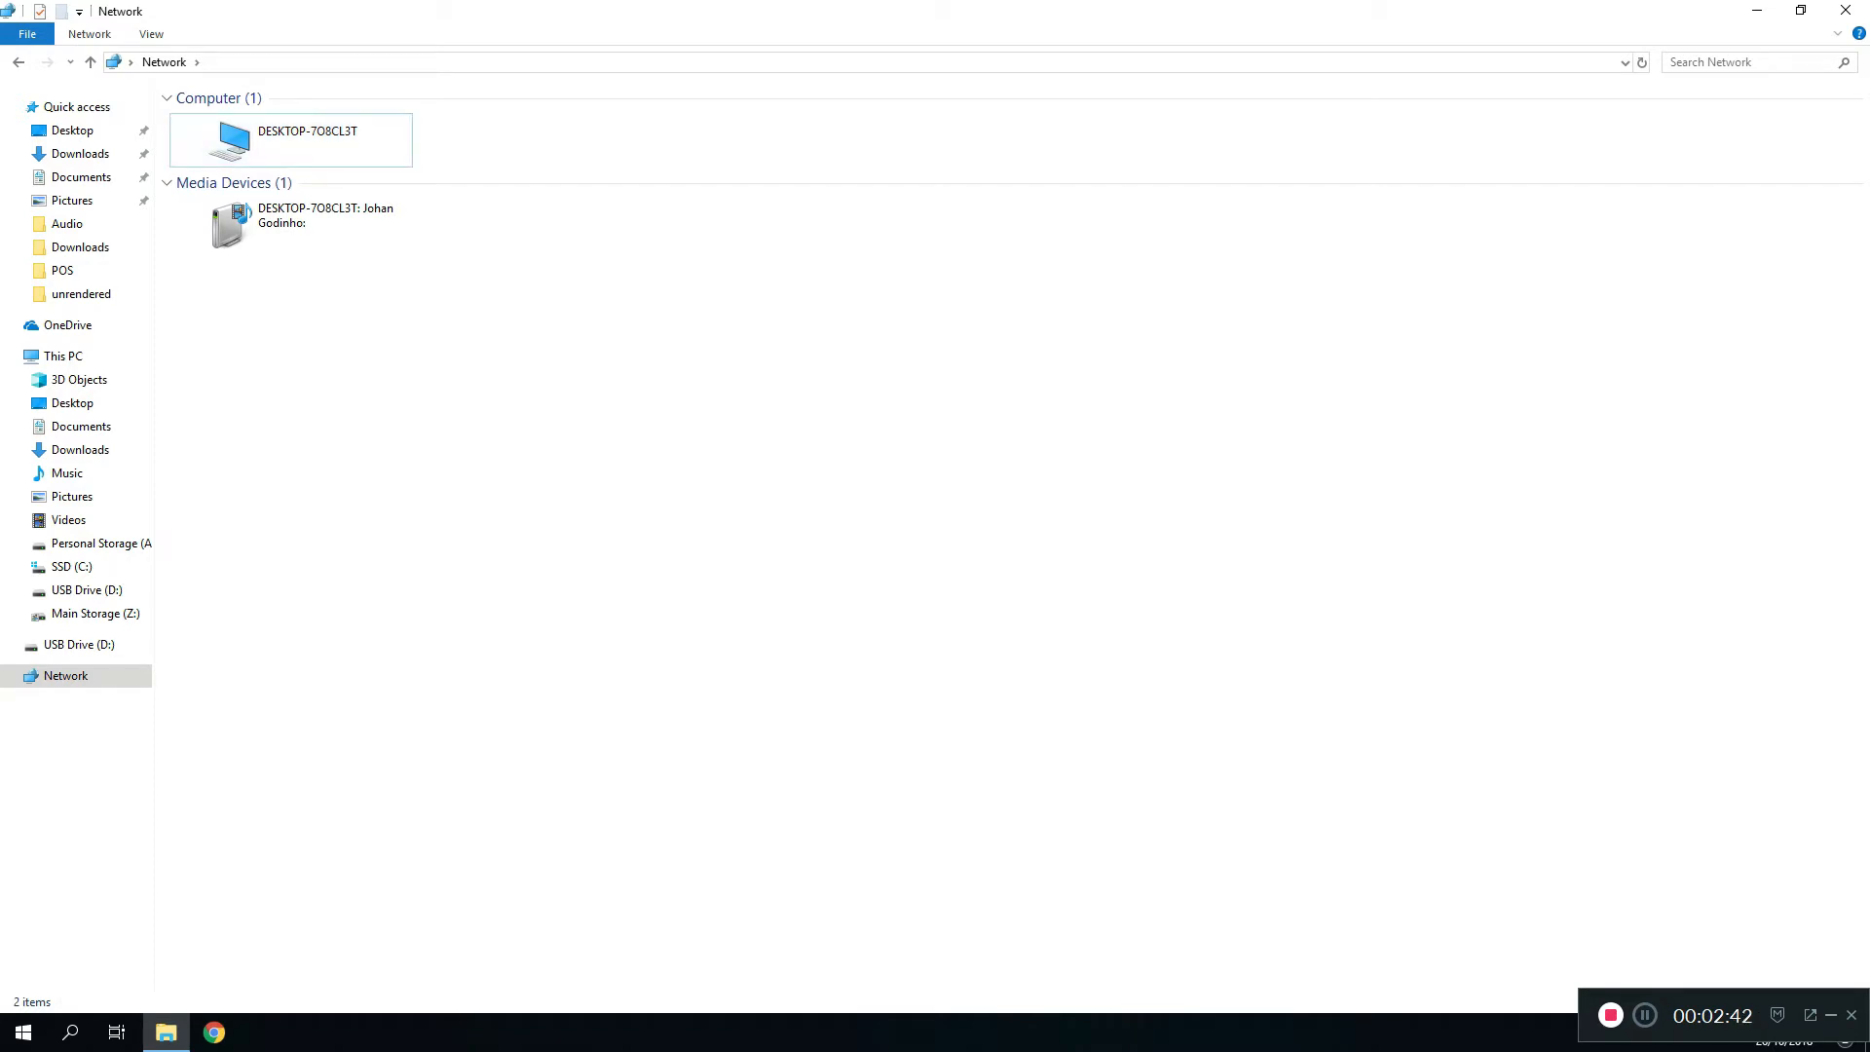
click(290, 140)
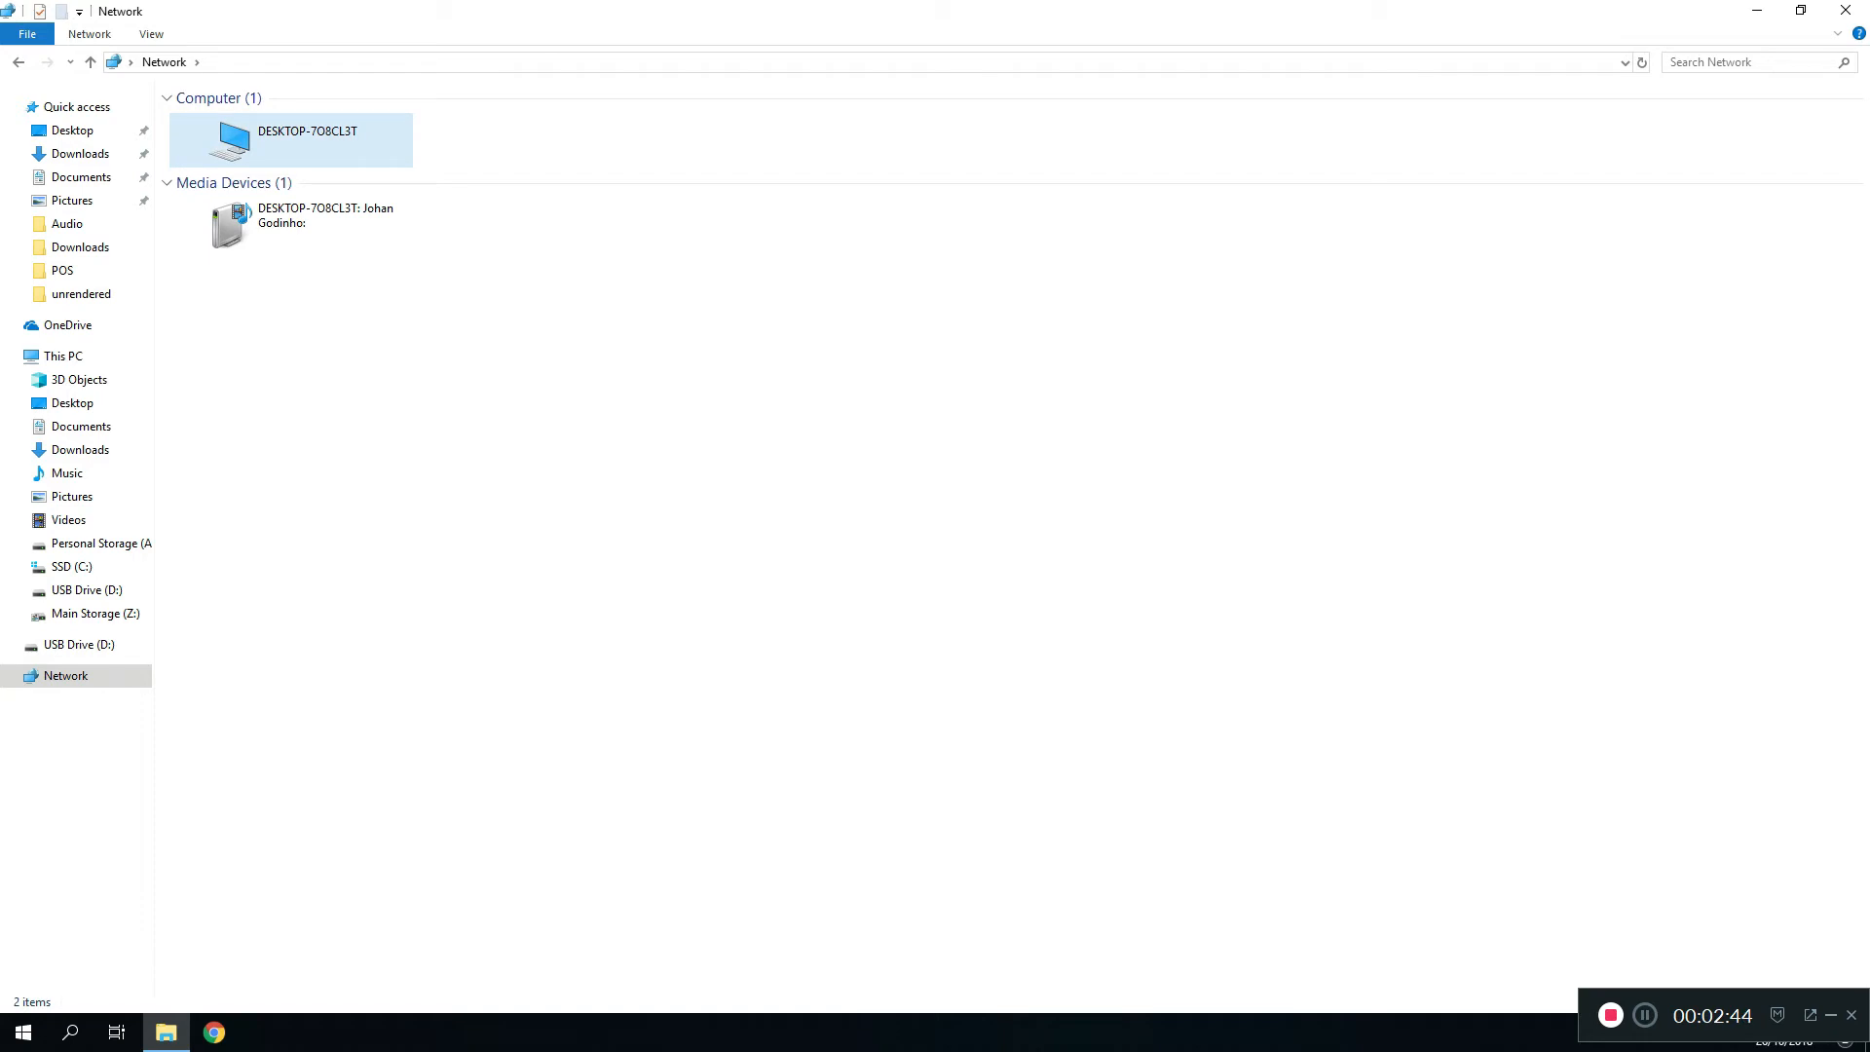